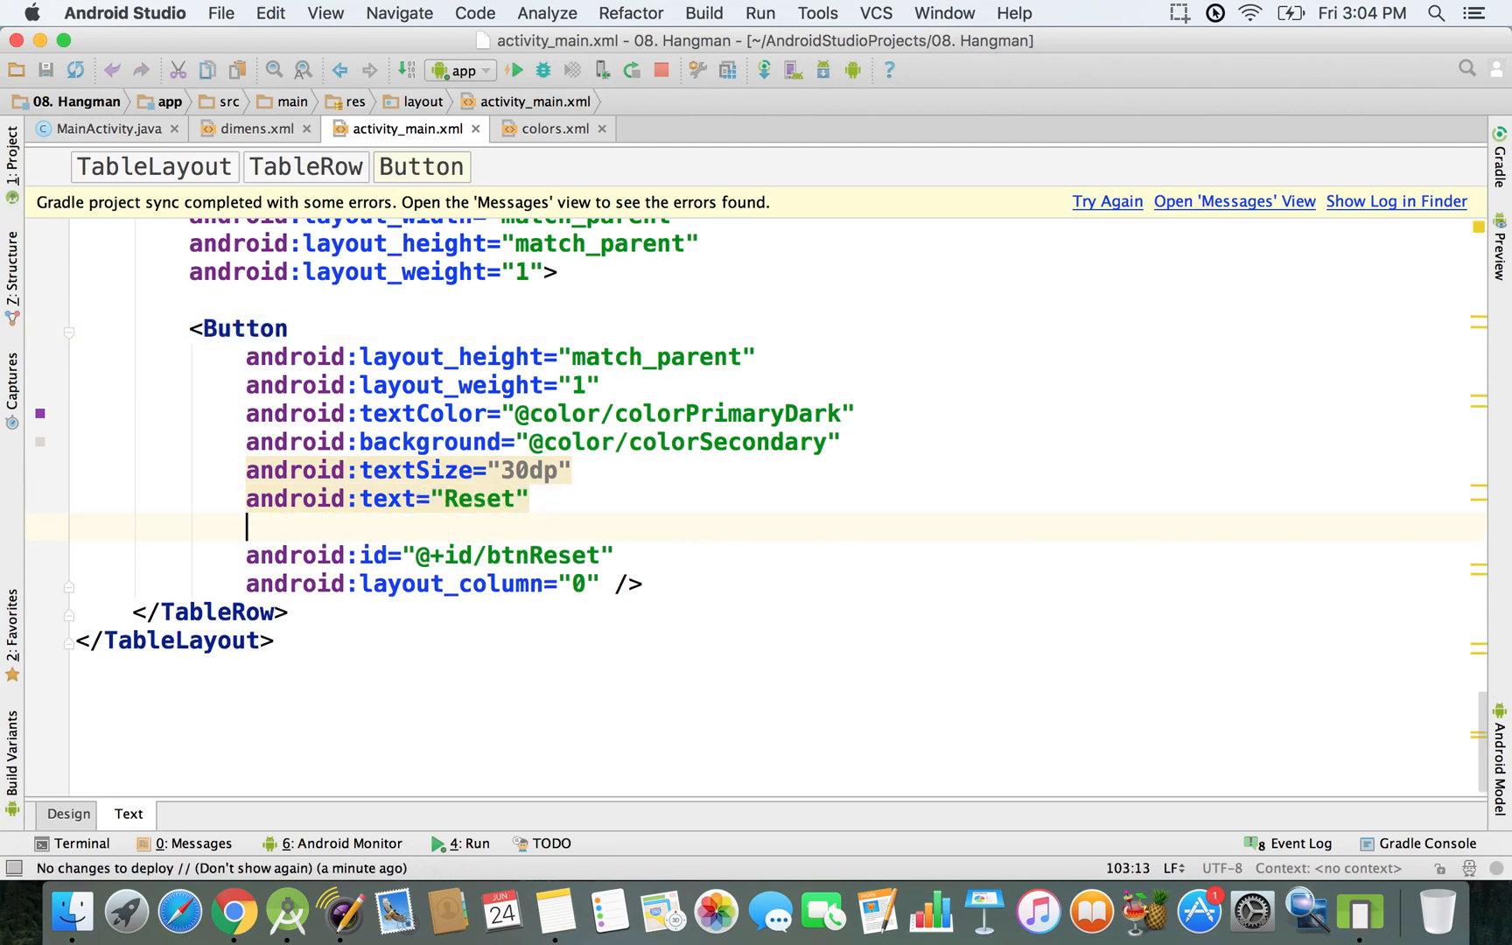
# Add android:onClick="resetGame" to the Reset Button element in activity_main.xml
pyautogui.write('onclick="')
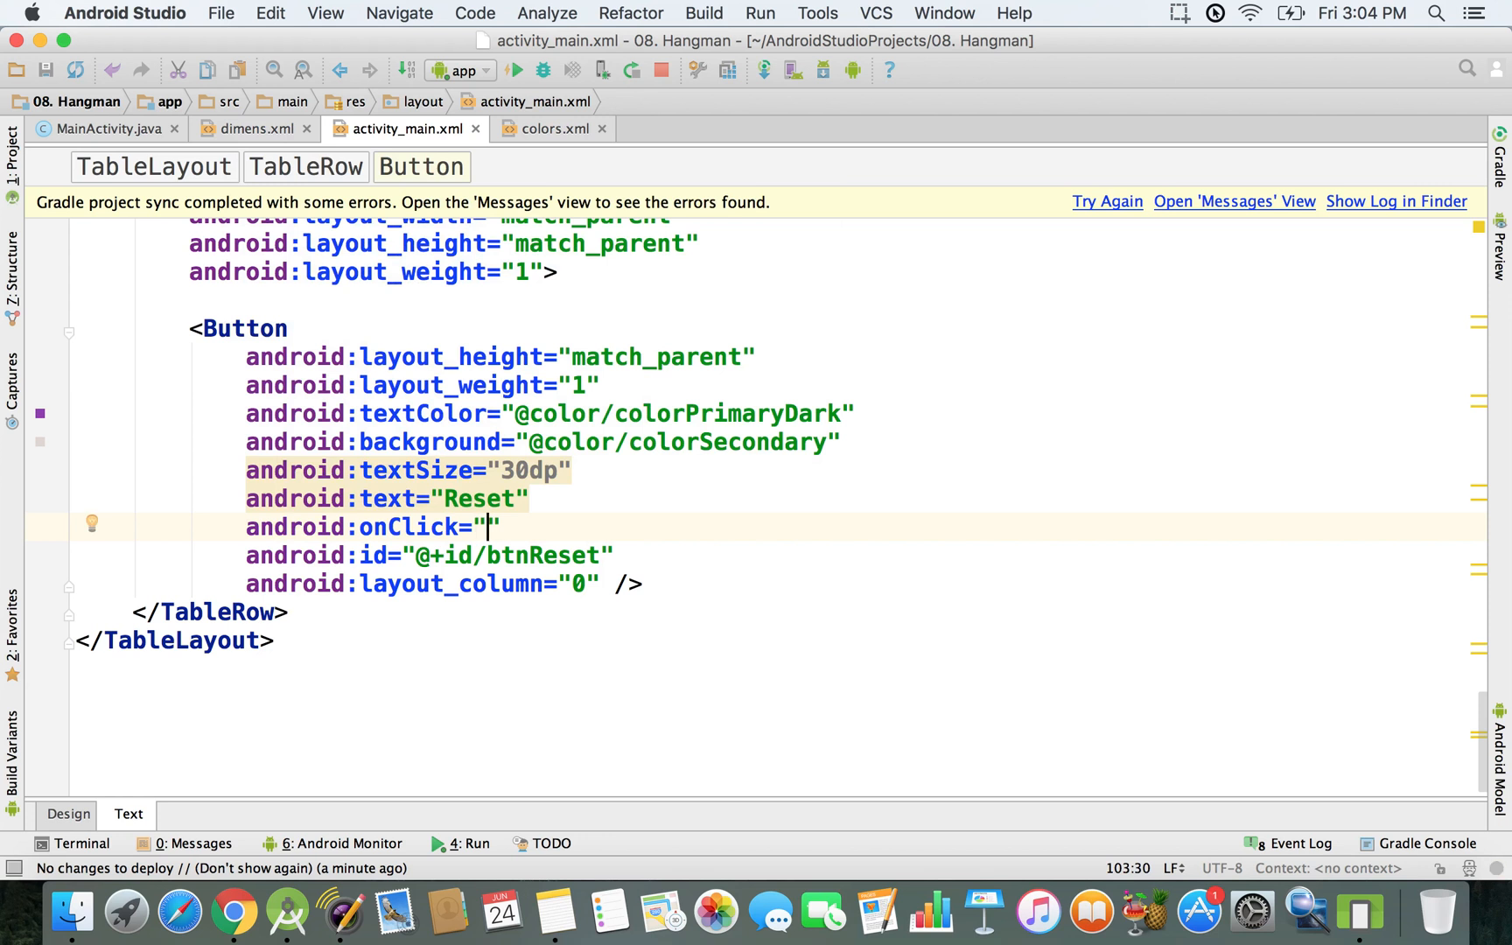
pyautogui.write('reset')
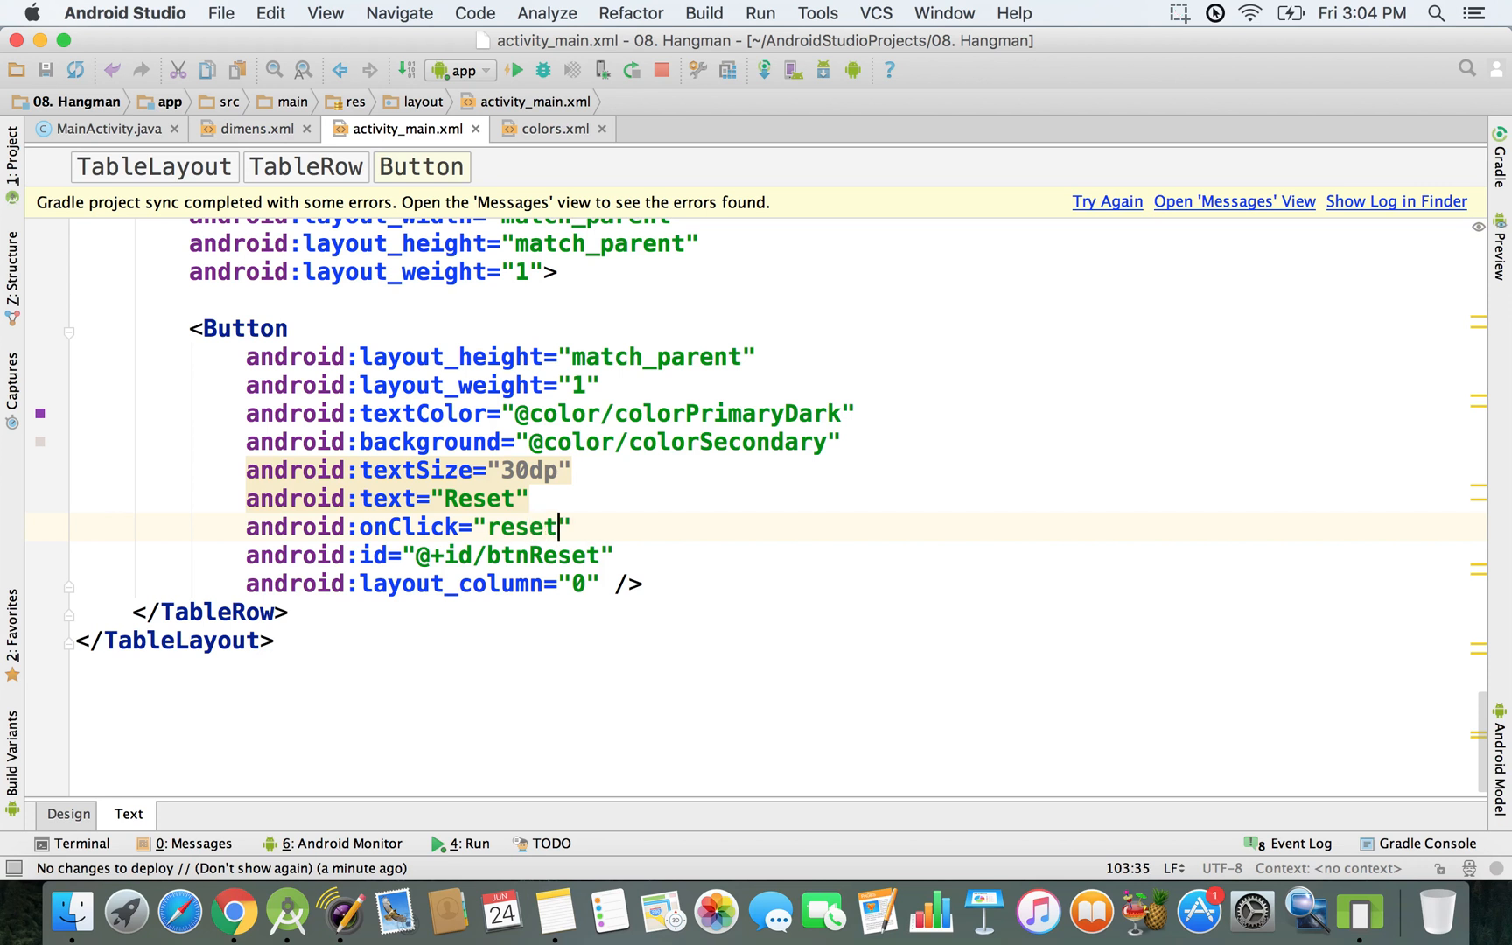
pyautogui.write('Game')
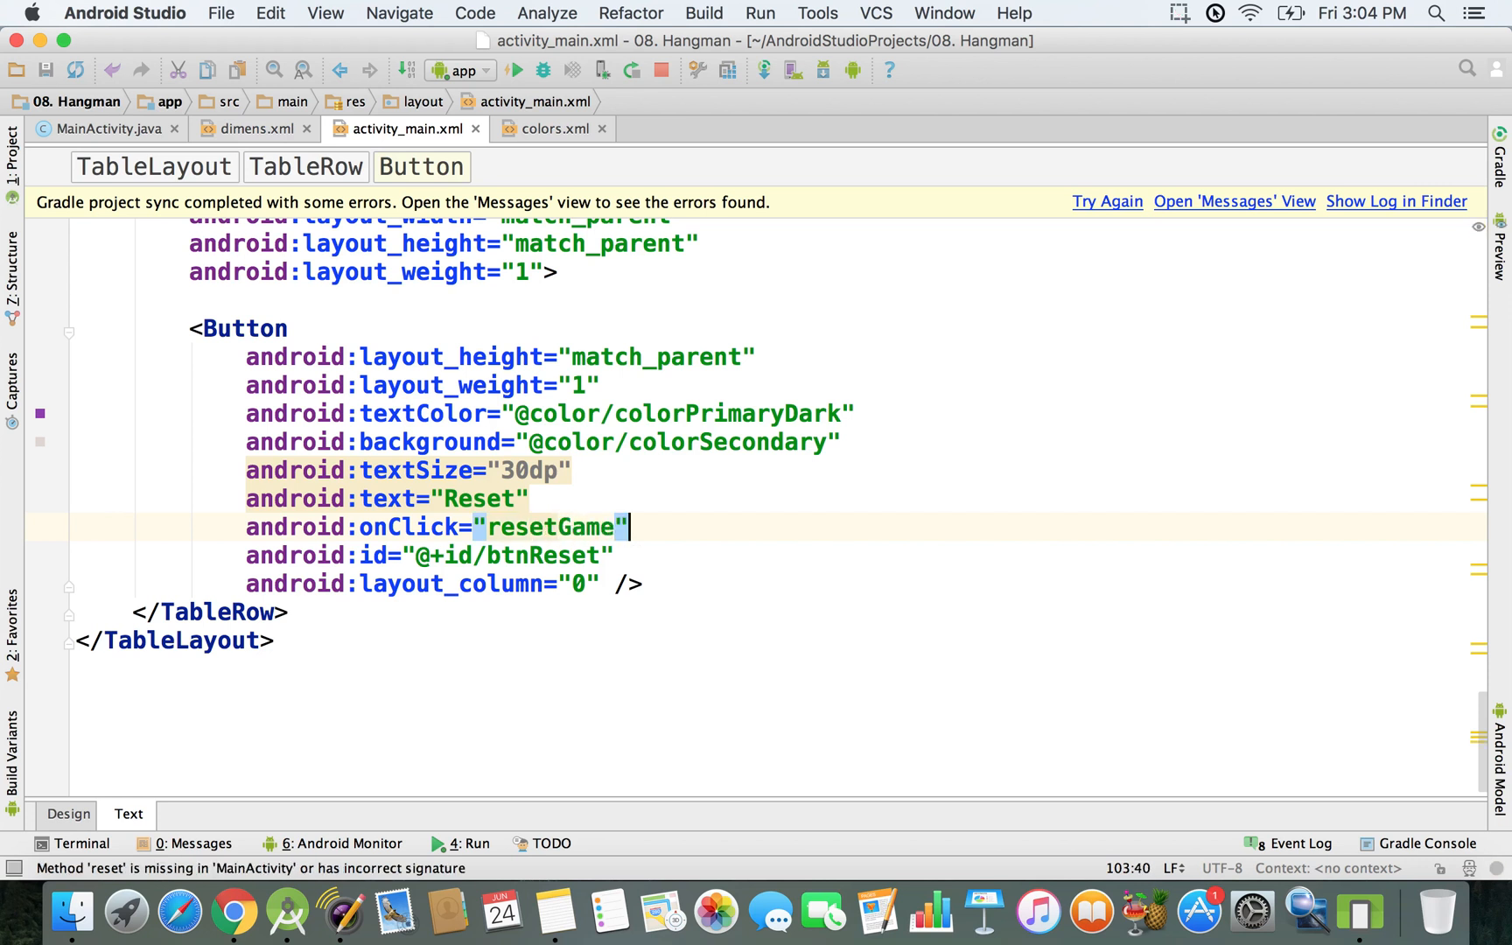
pyautogui.doubleClick(551, 528)
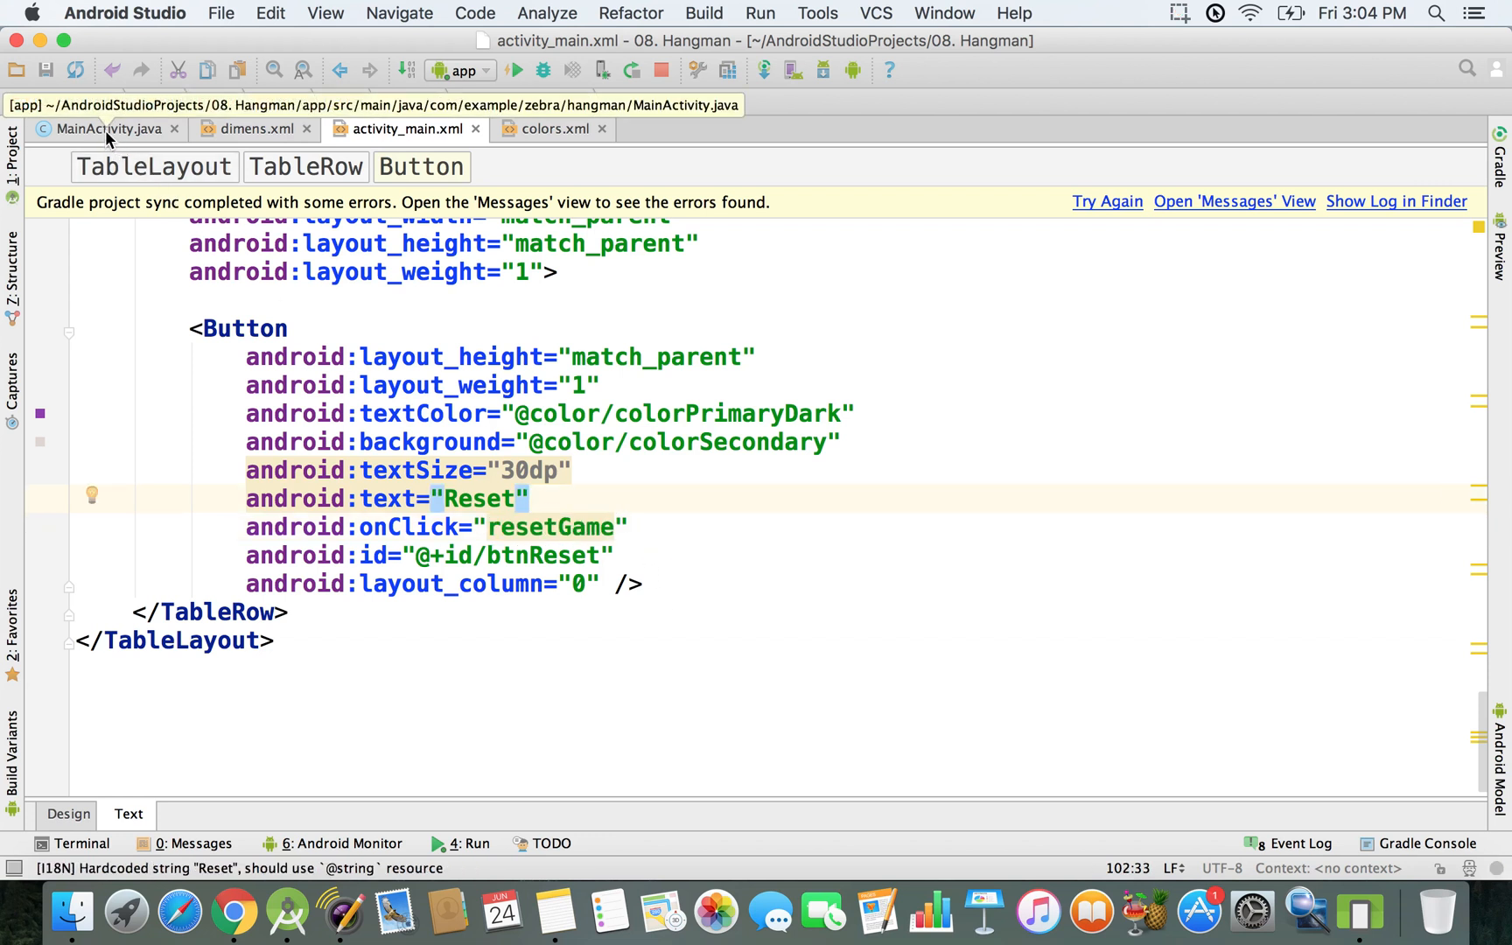
# In MainActivity.java, declare void resetGame(View v) below decreaseAndDisplayTriesLeft
pyautogui.click(108, 129)
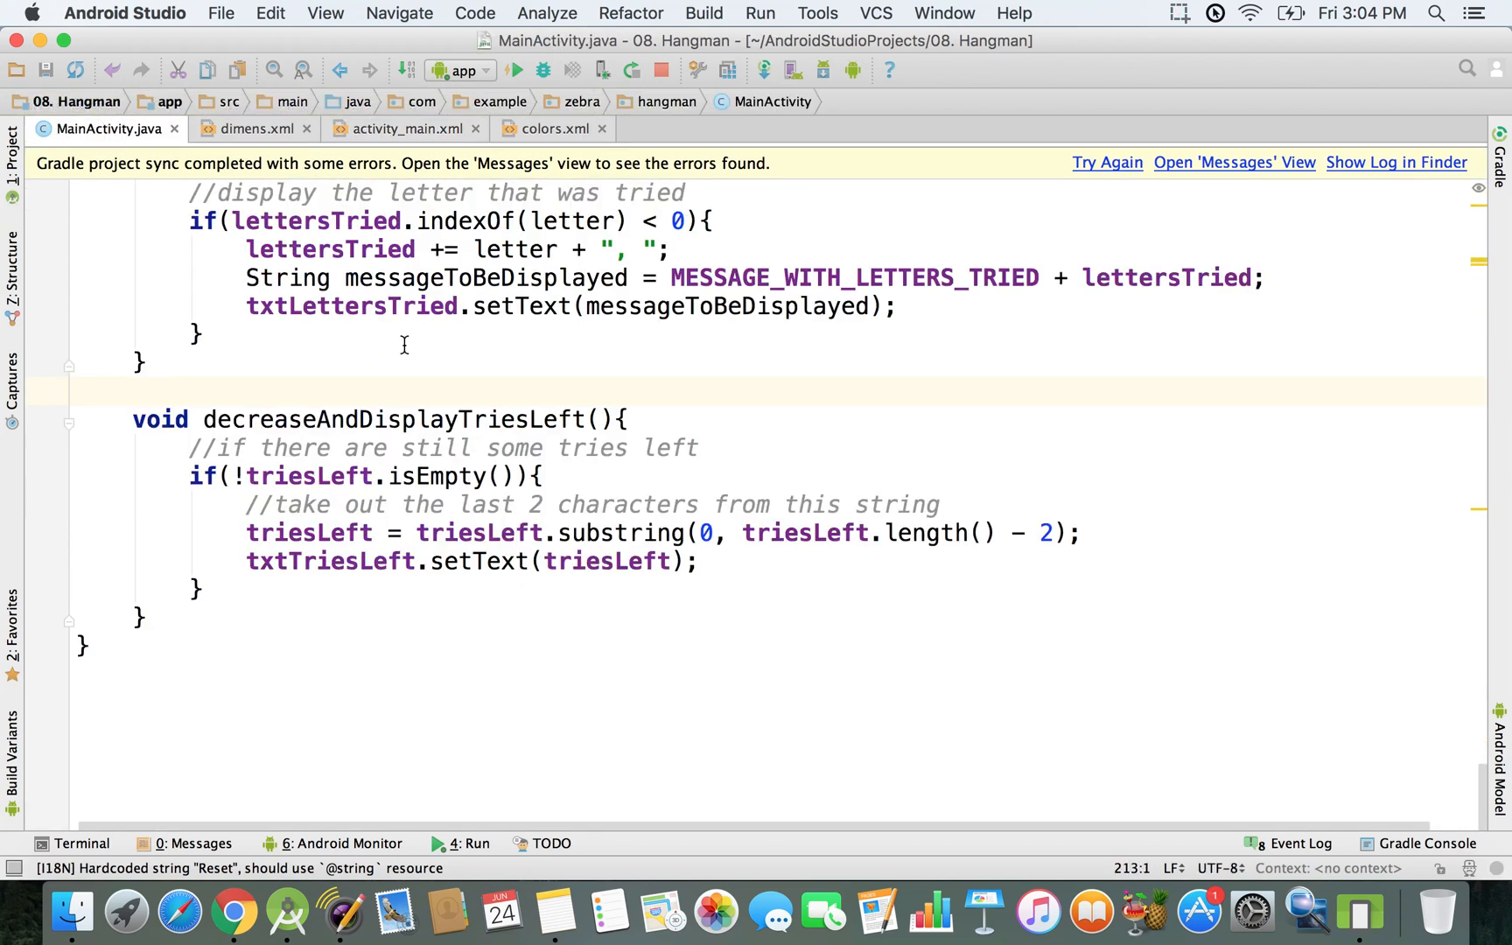
pyautogui.click(140, 618)
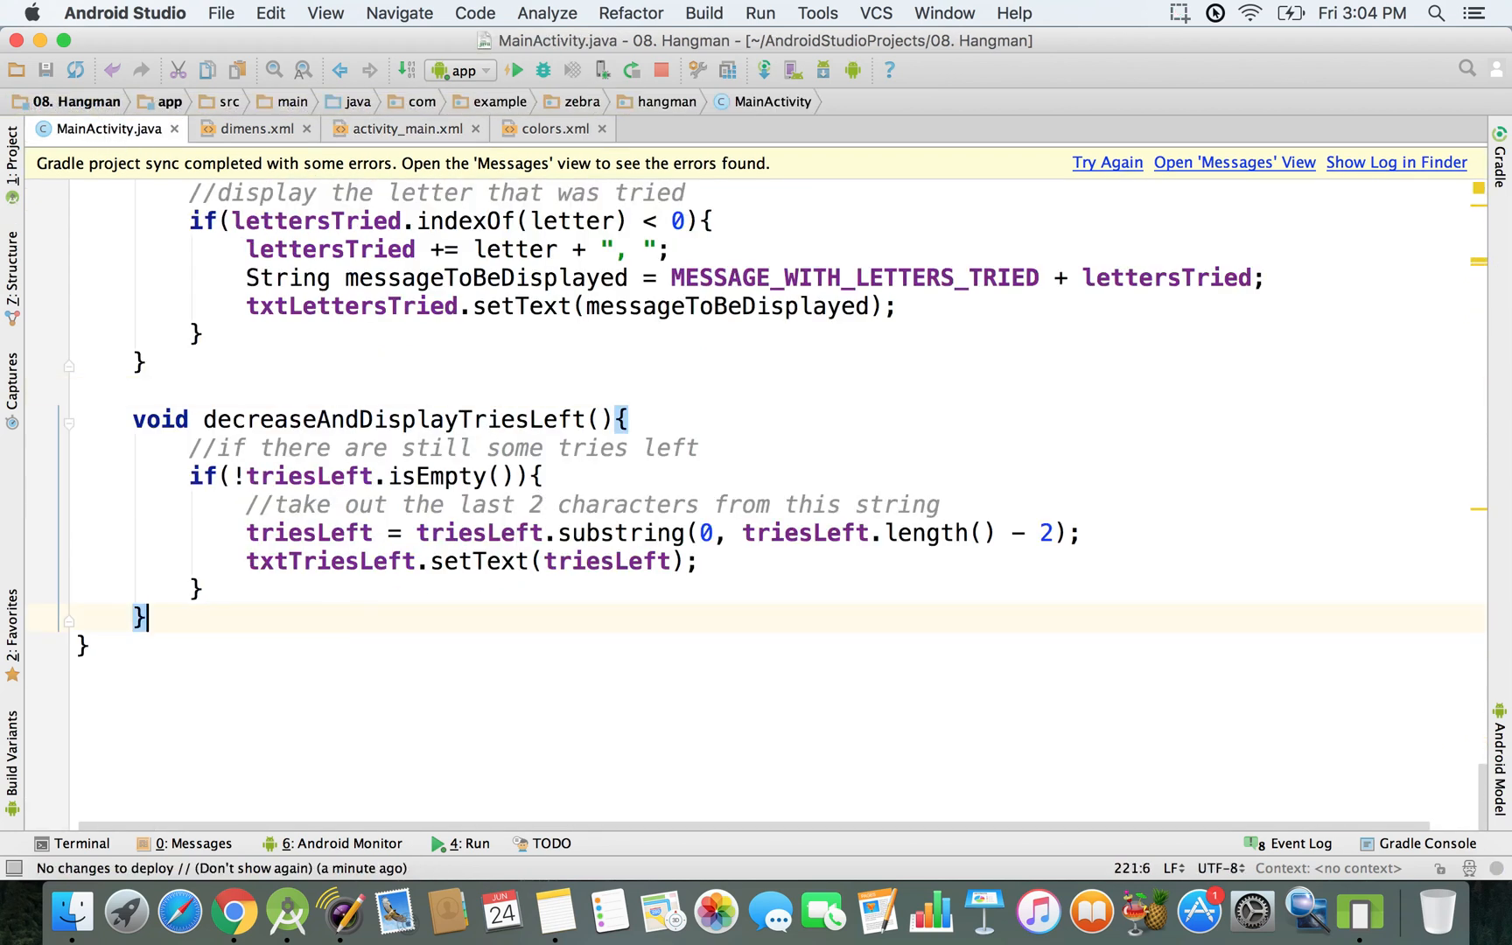
pyautogui.write('void')
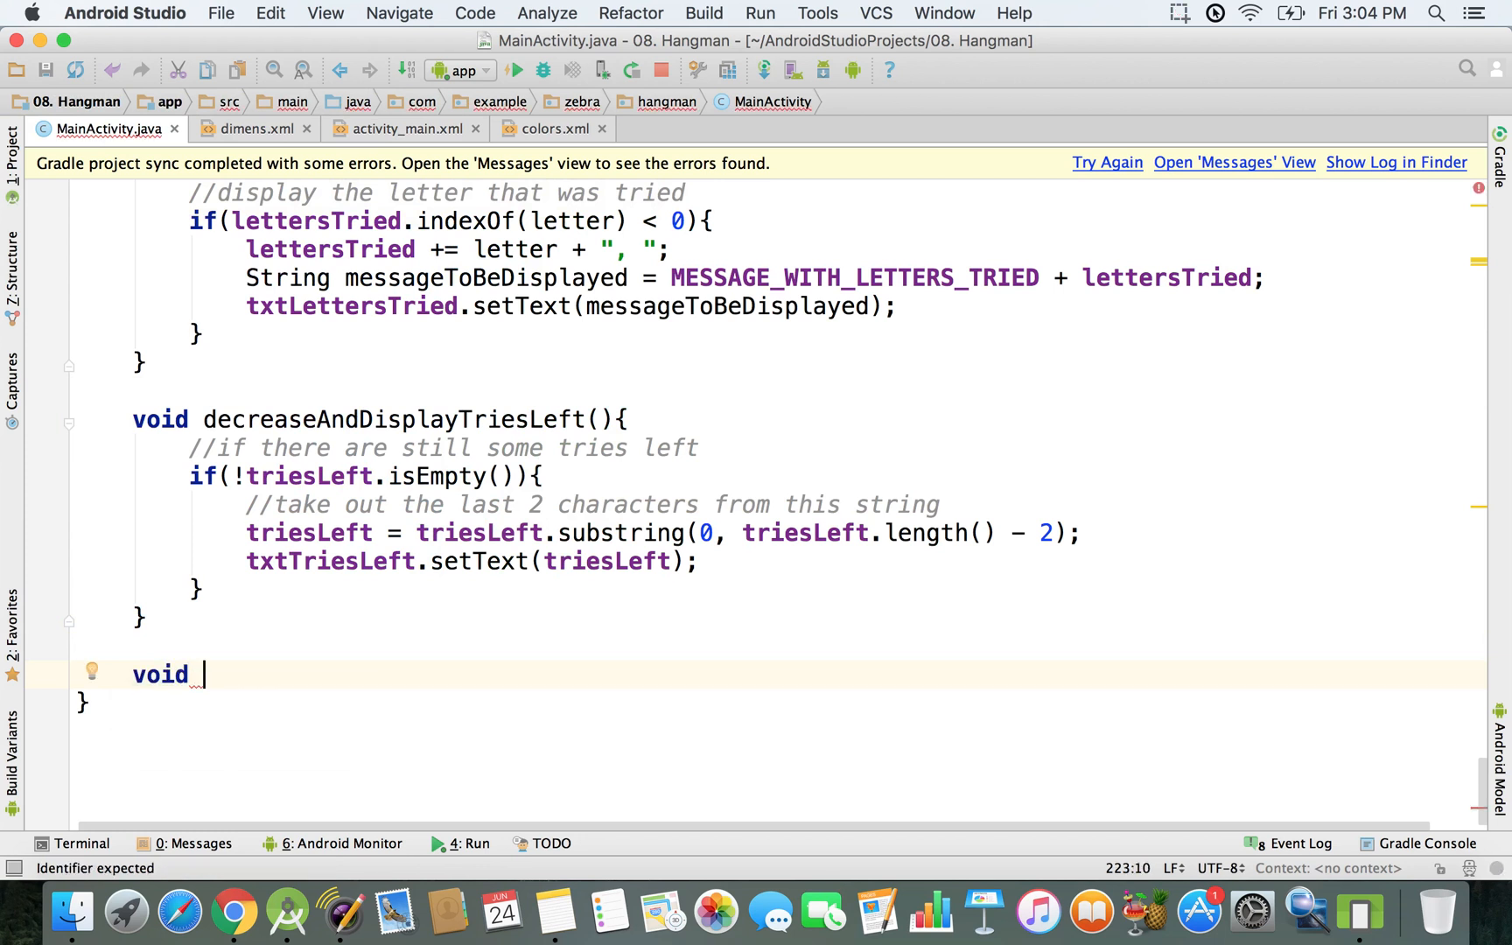
pyautogui.write('resetGame()')
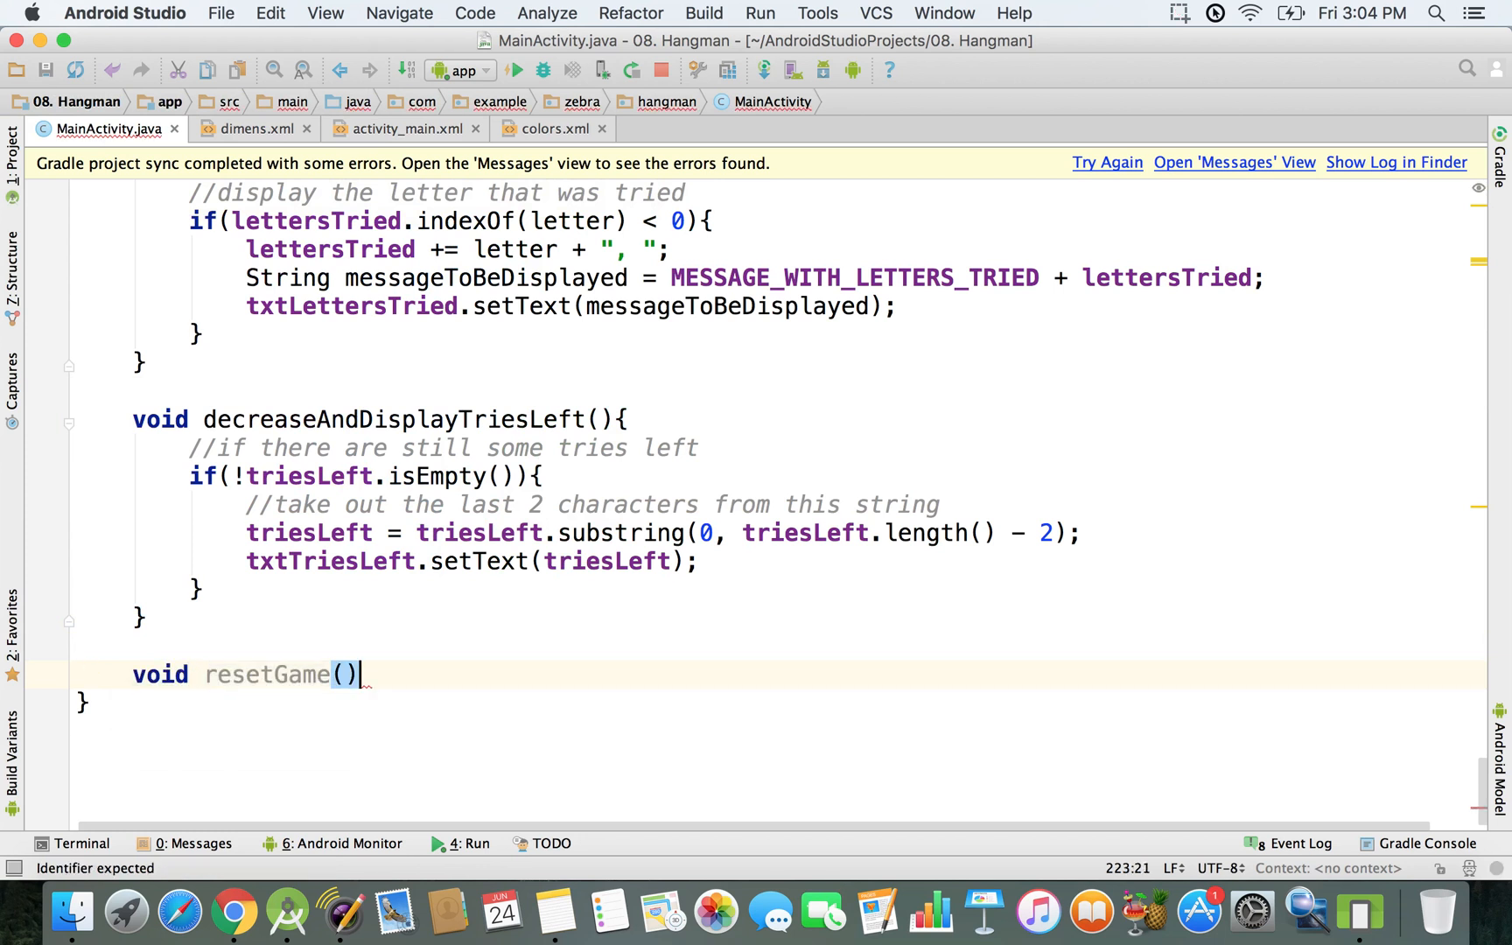
pyautogui.write('{')
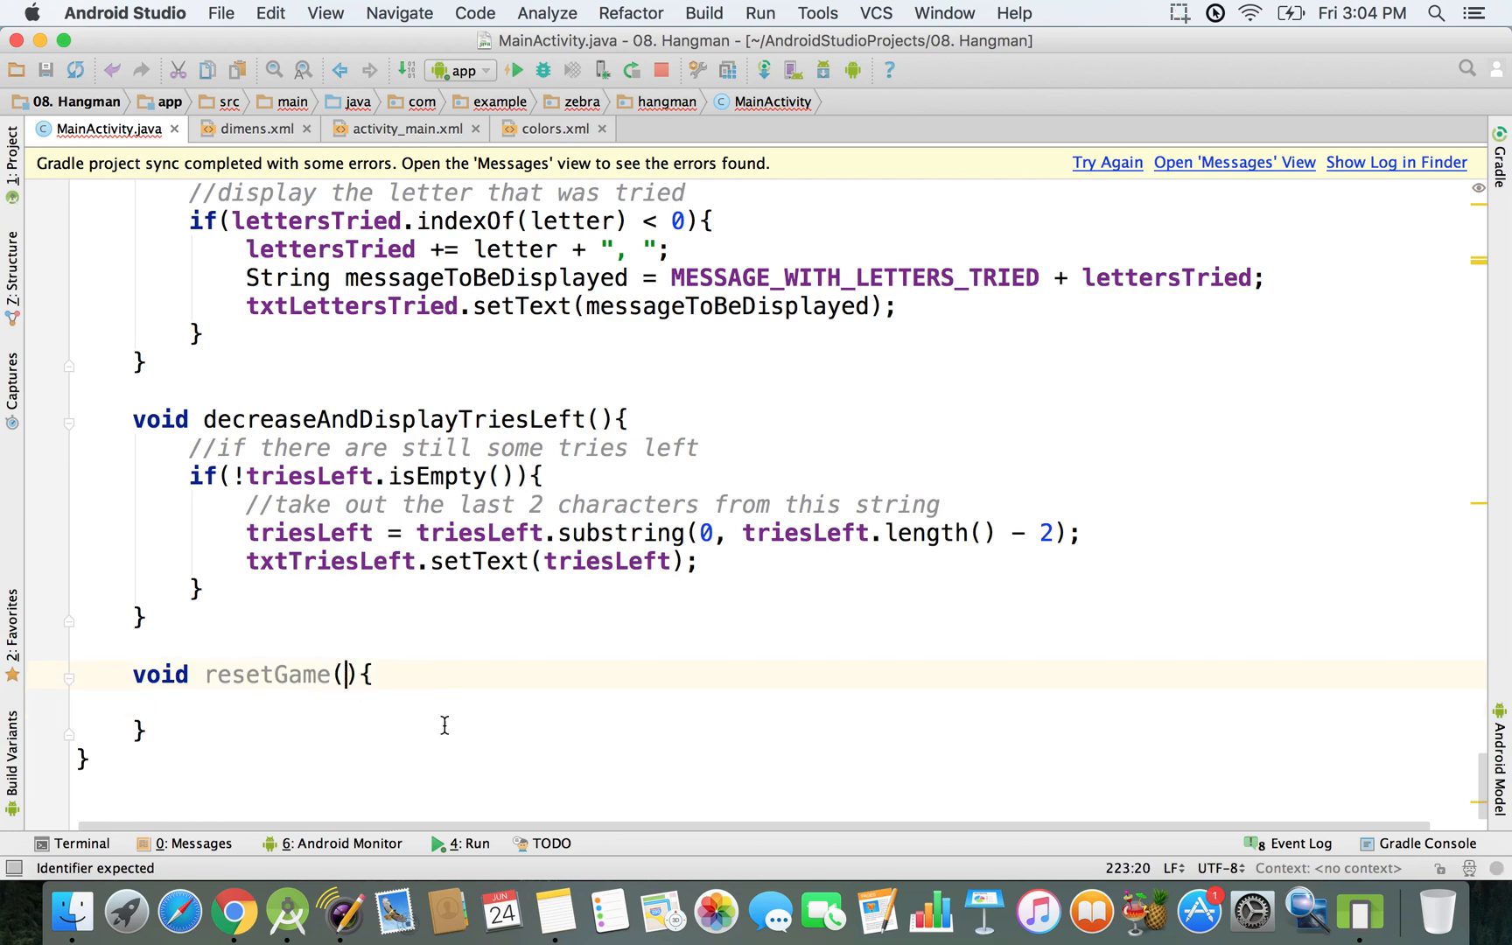
pyautogui.write('View')
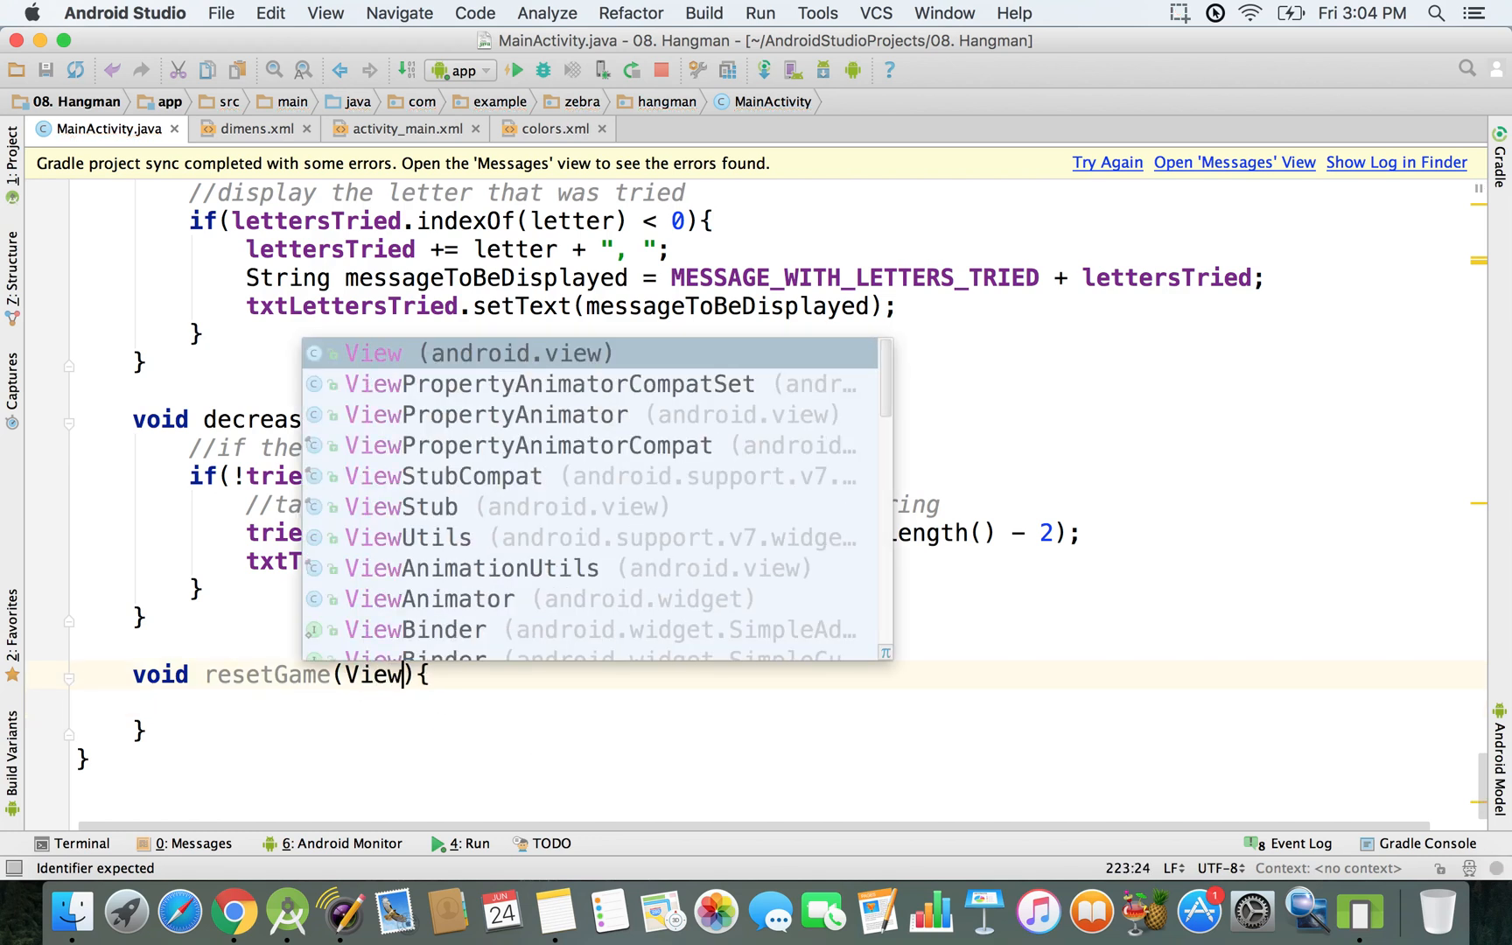
pyautogui.press('Escape')
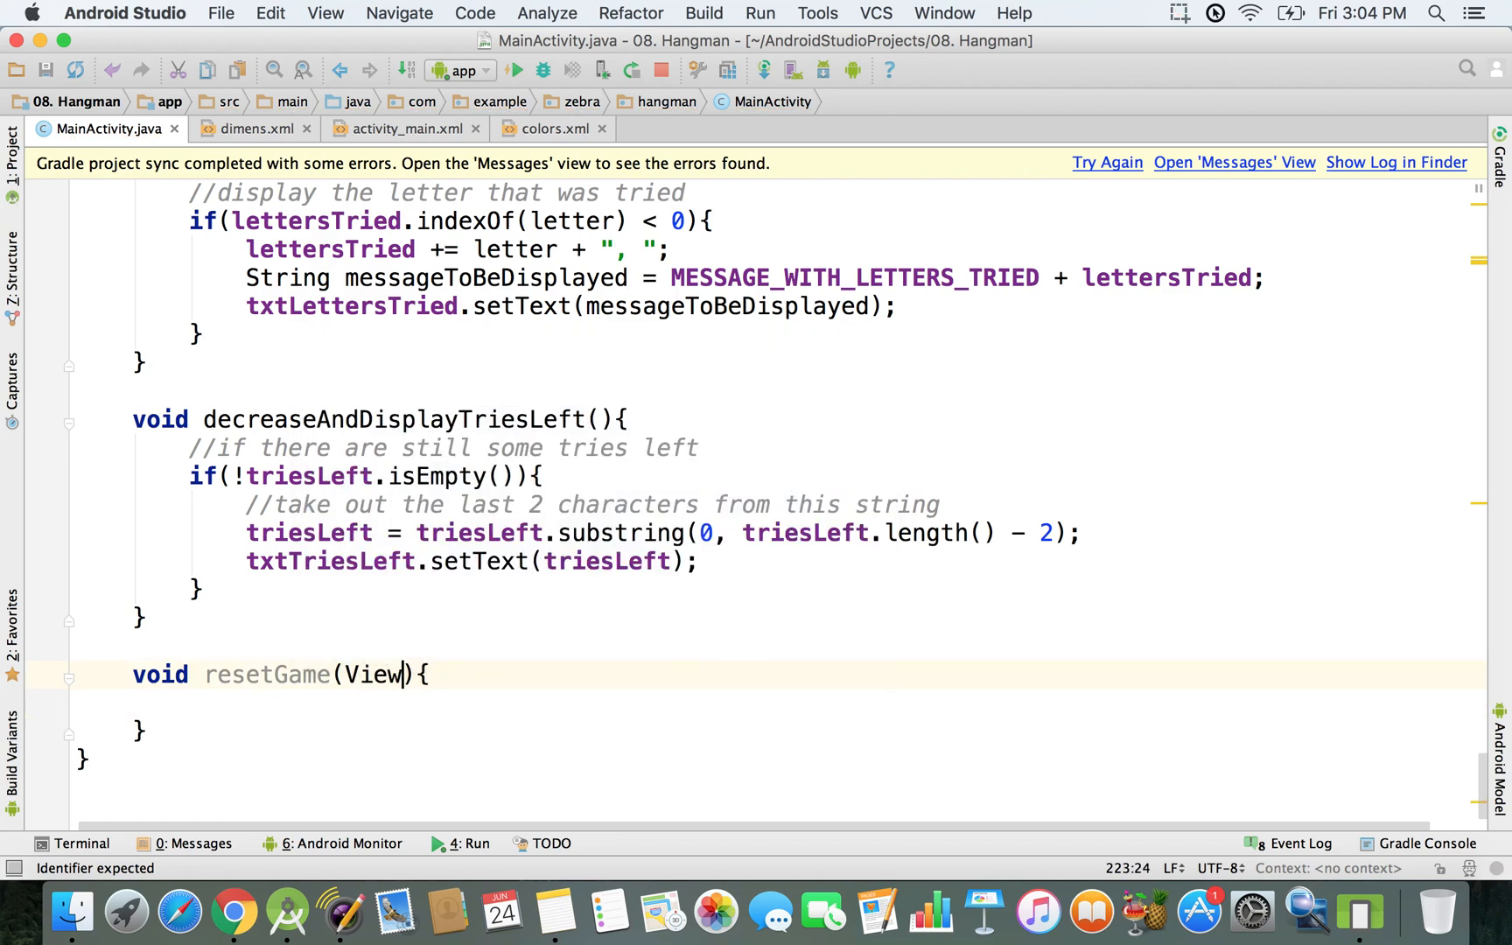
pyautogui.write('v')
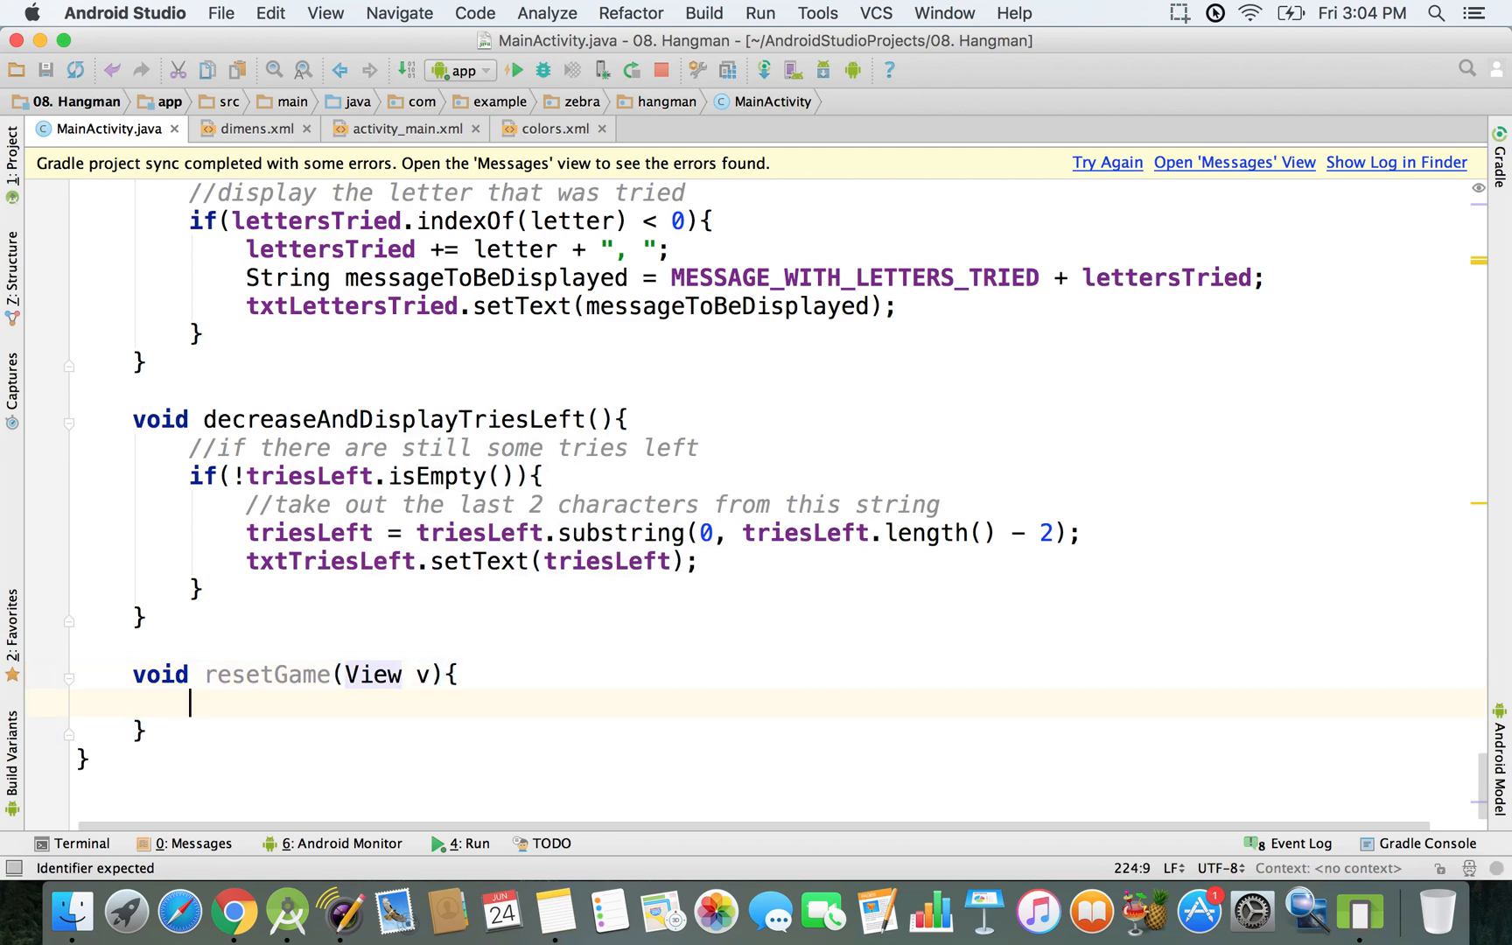
pyautogui.moveTo(422, 674)
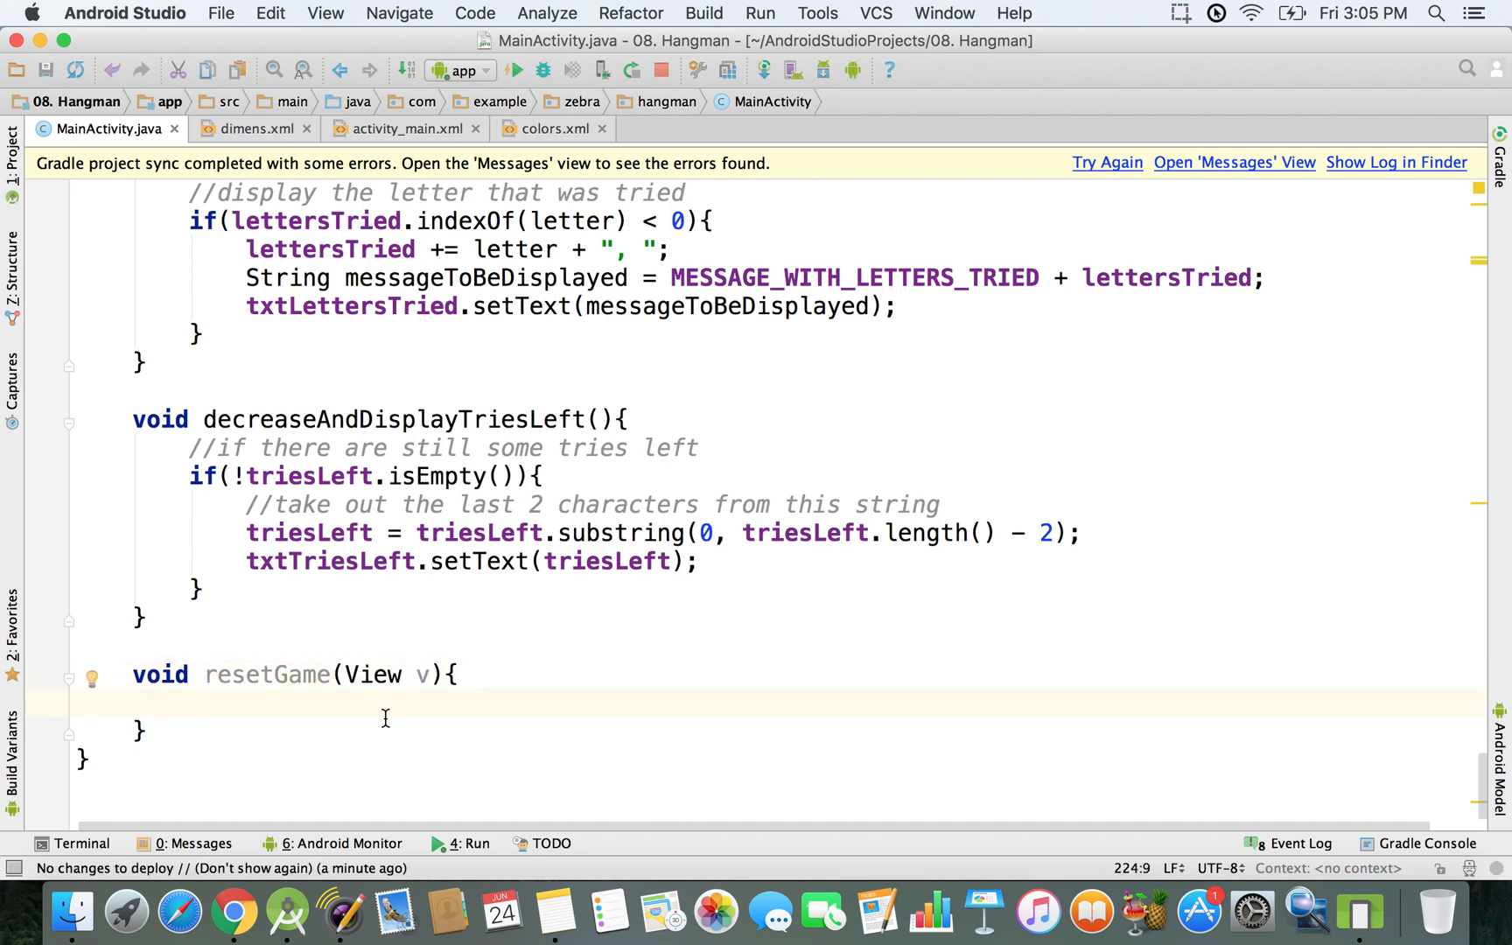
# Start typing the comment '//setup a new' inside the resetGame body
pyautogui.click(379, 674)
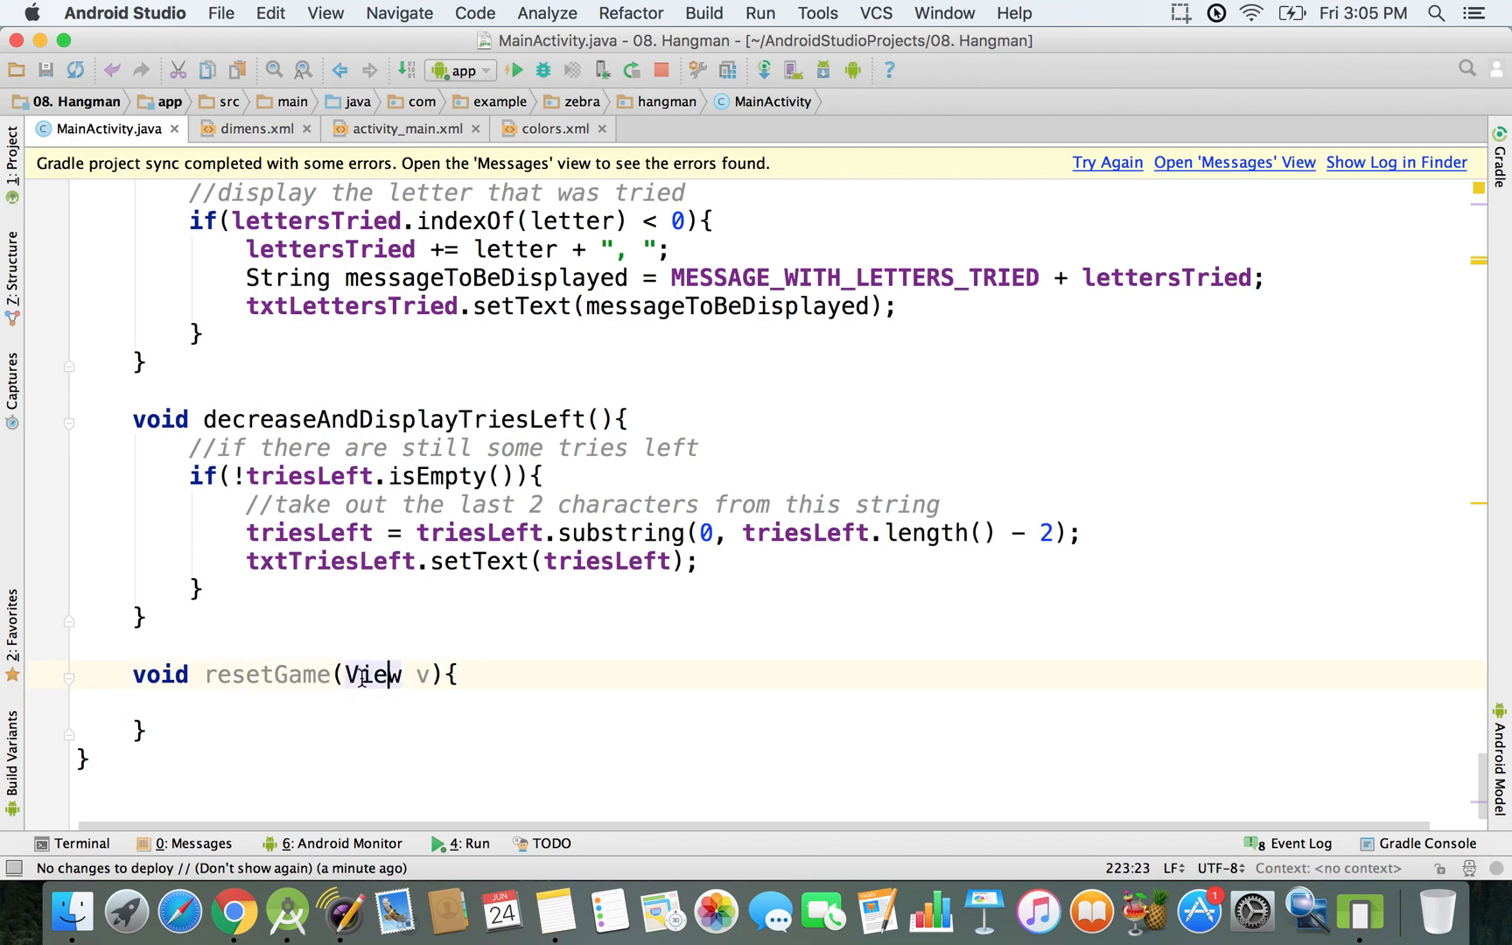
pyautogui.click(320, 711)
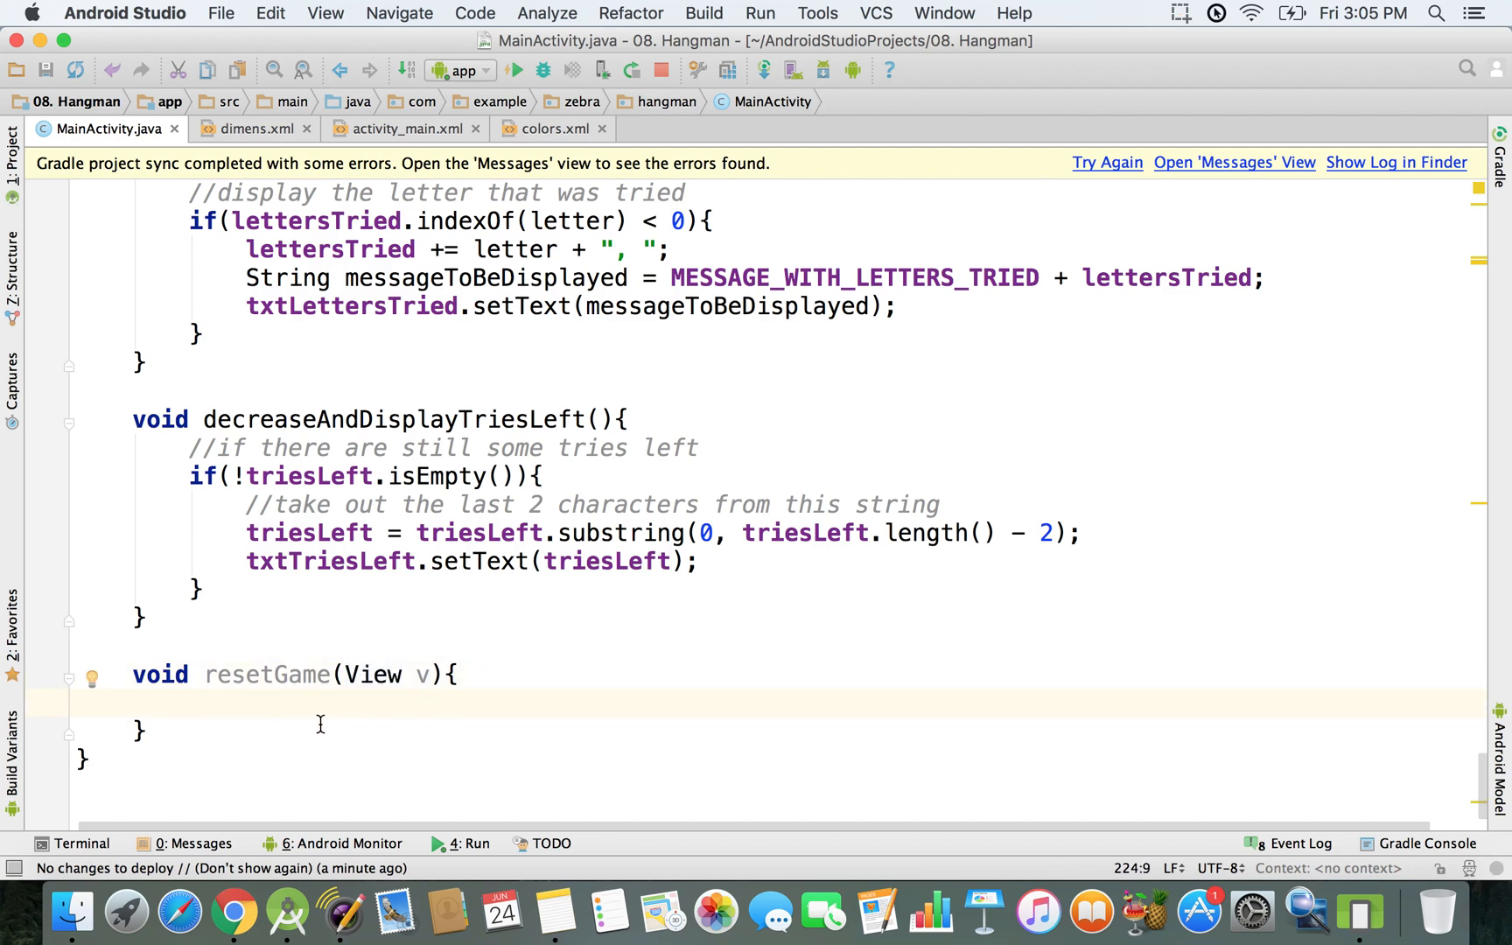
pyautogui.write('//s')
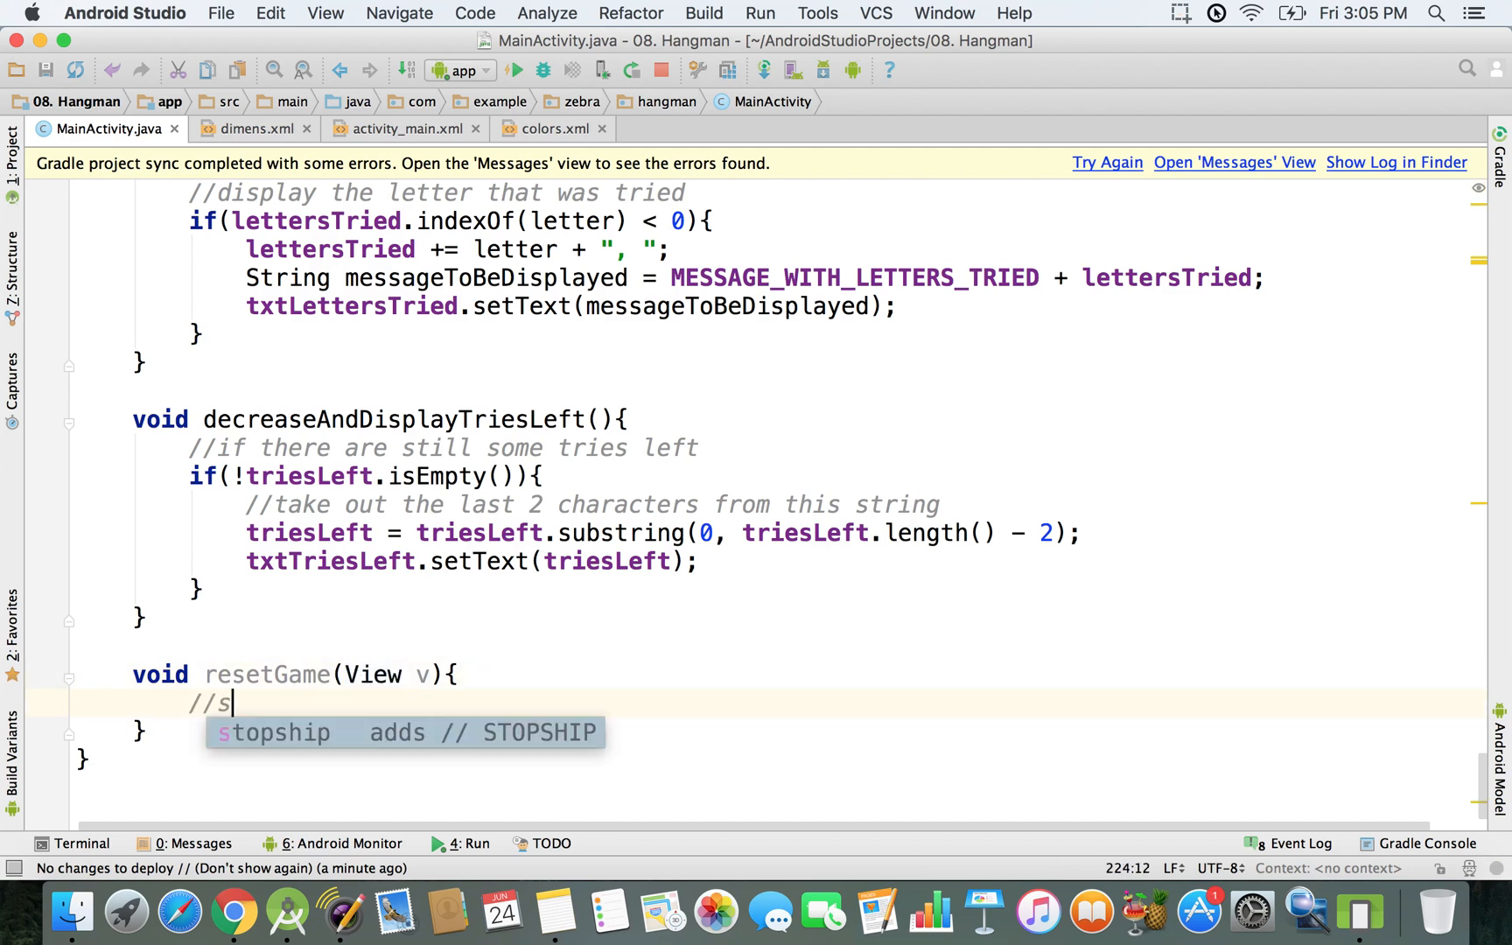
pyautogui.write('etup a new')
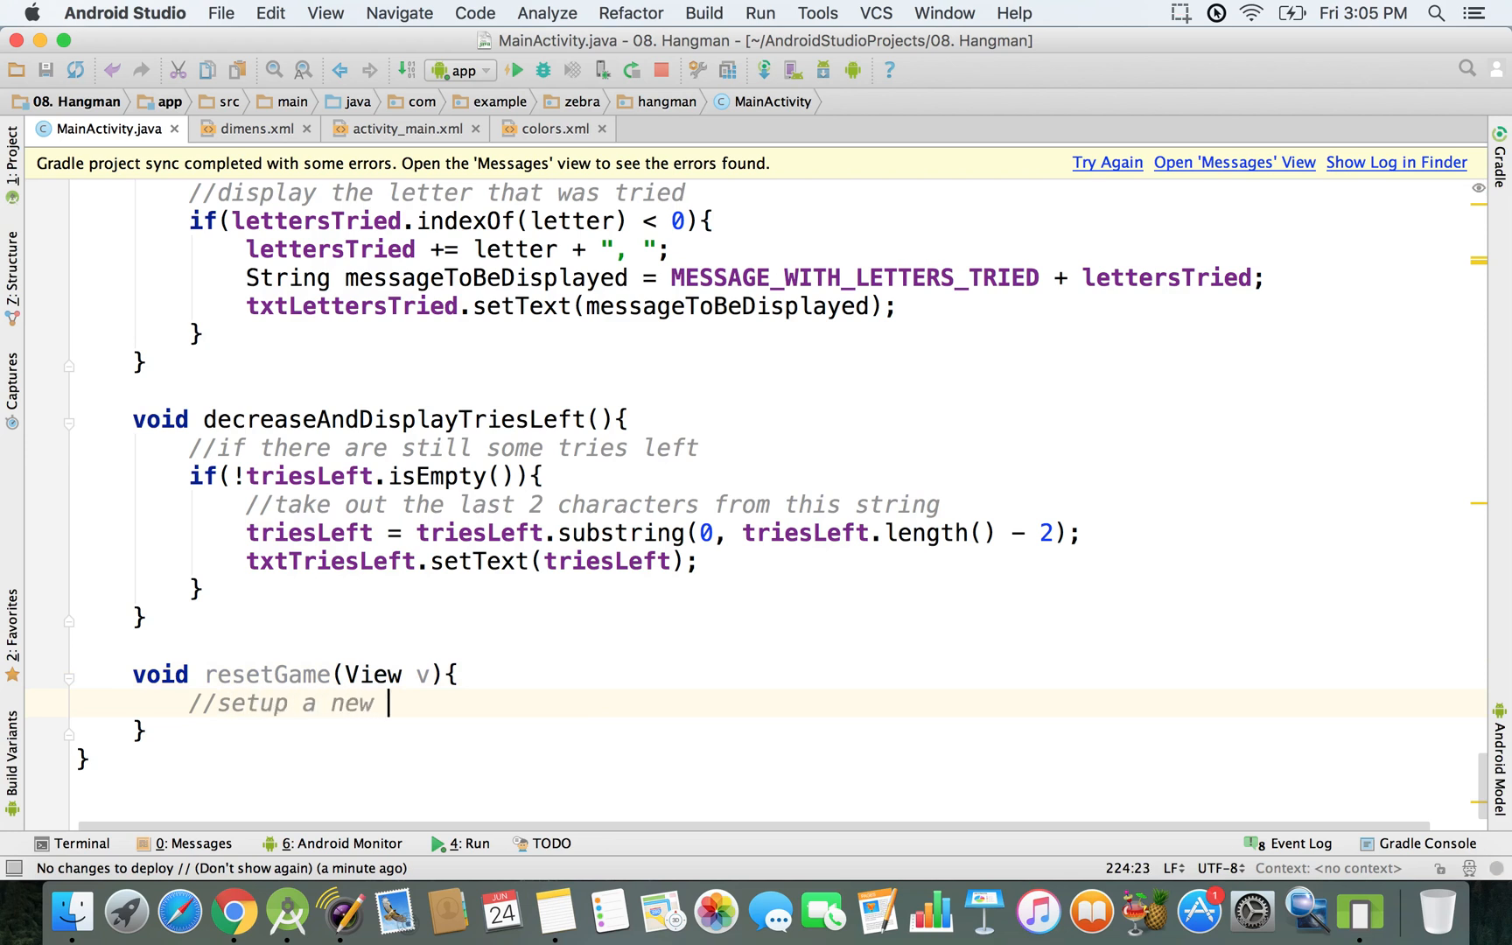
pyautogui.write('init')
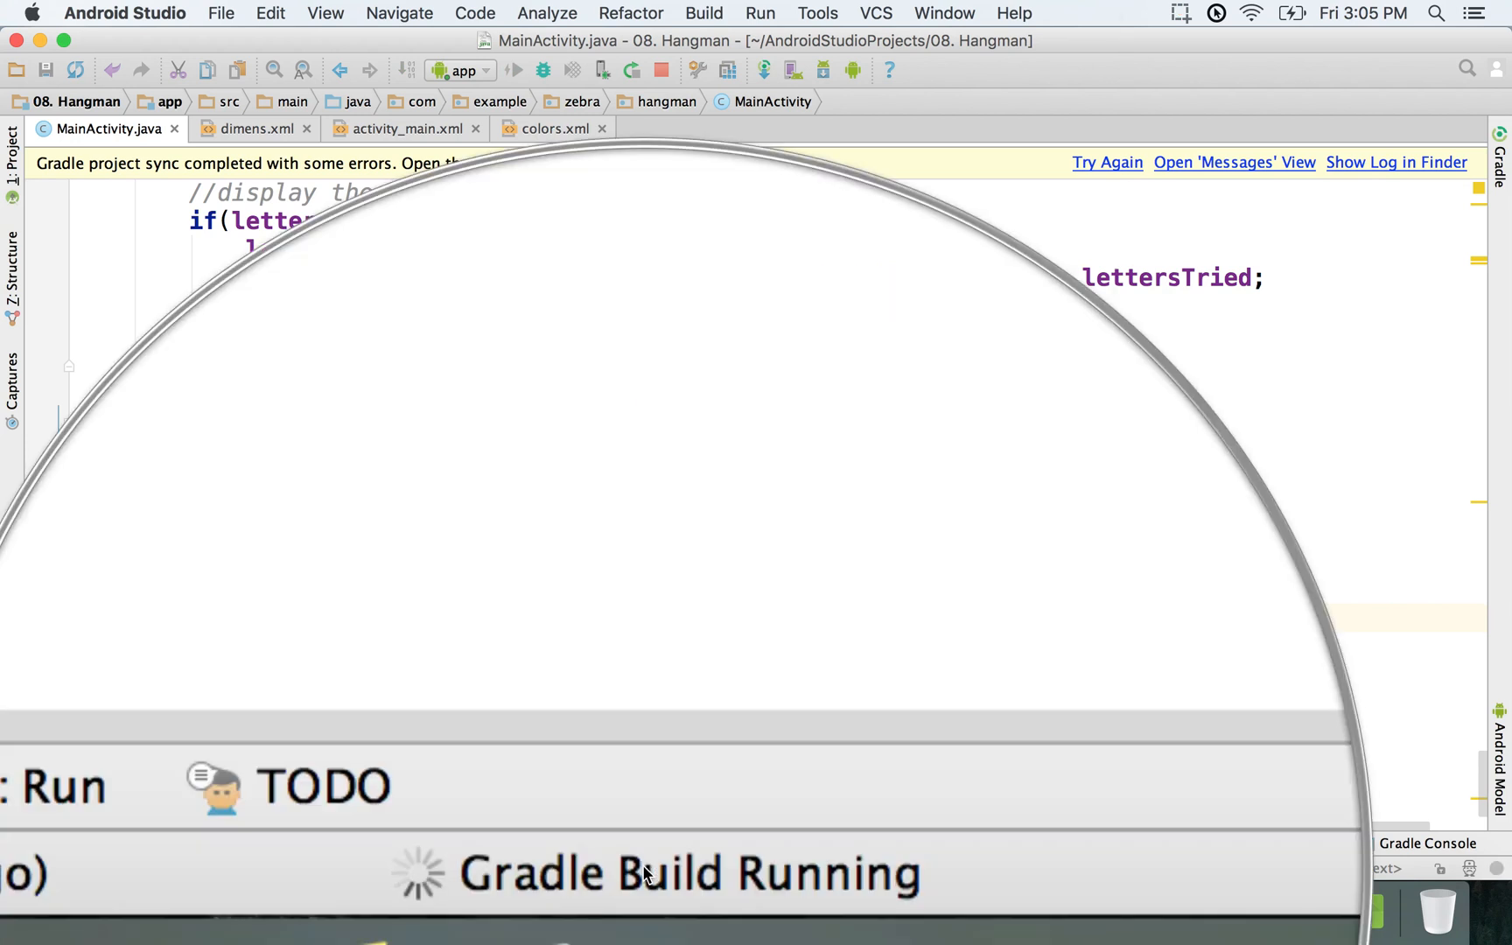
pyautogui.moveTo(661, 872)
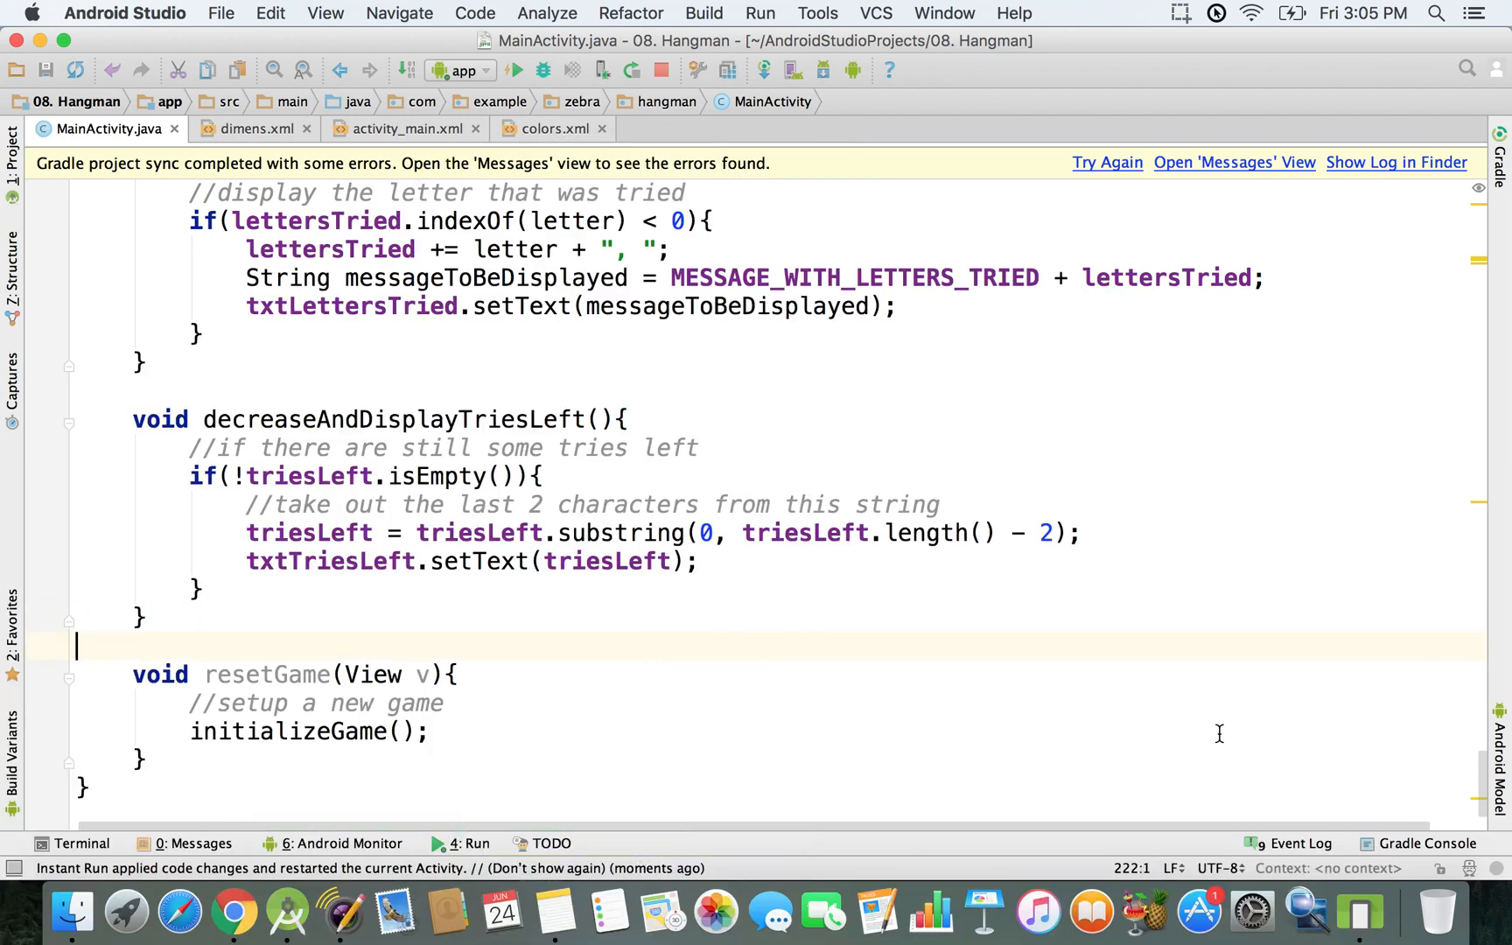
# Guess e, l, t, a and c in the emulator until 'black' is revealed and 'You won!' appears
pyautogui.click(514, 69)
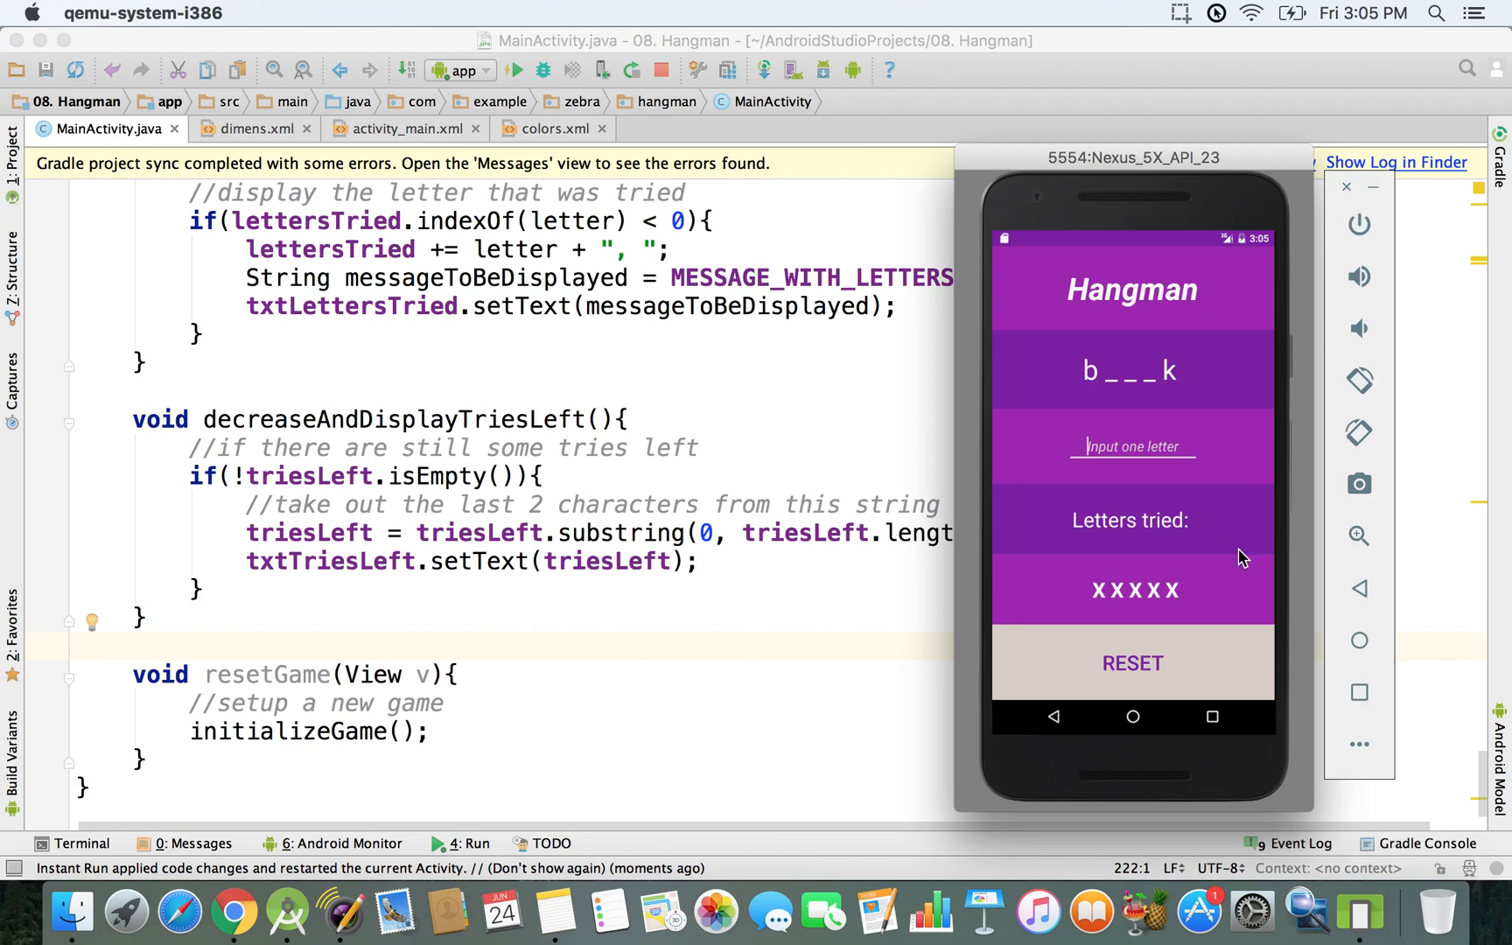
pyautogui.moveTo(1114, 394)
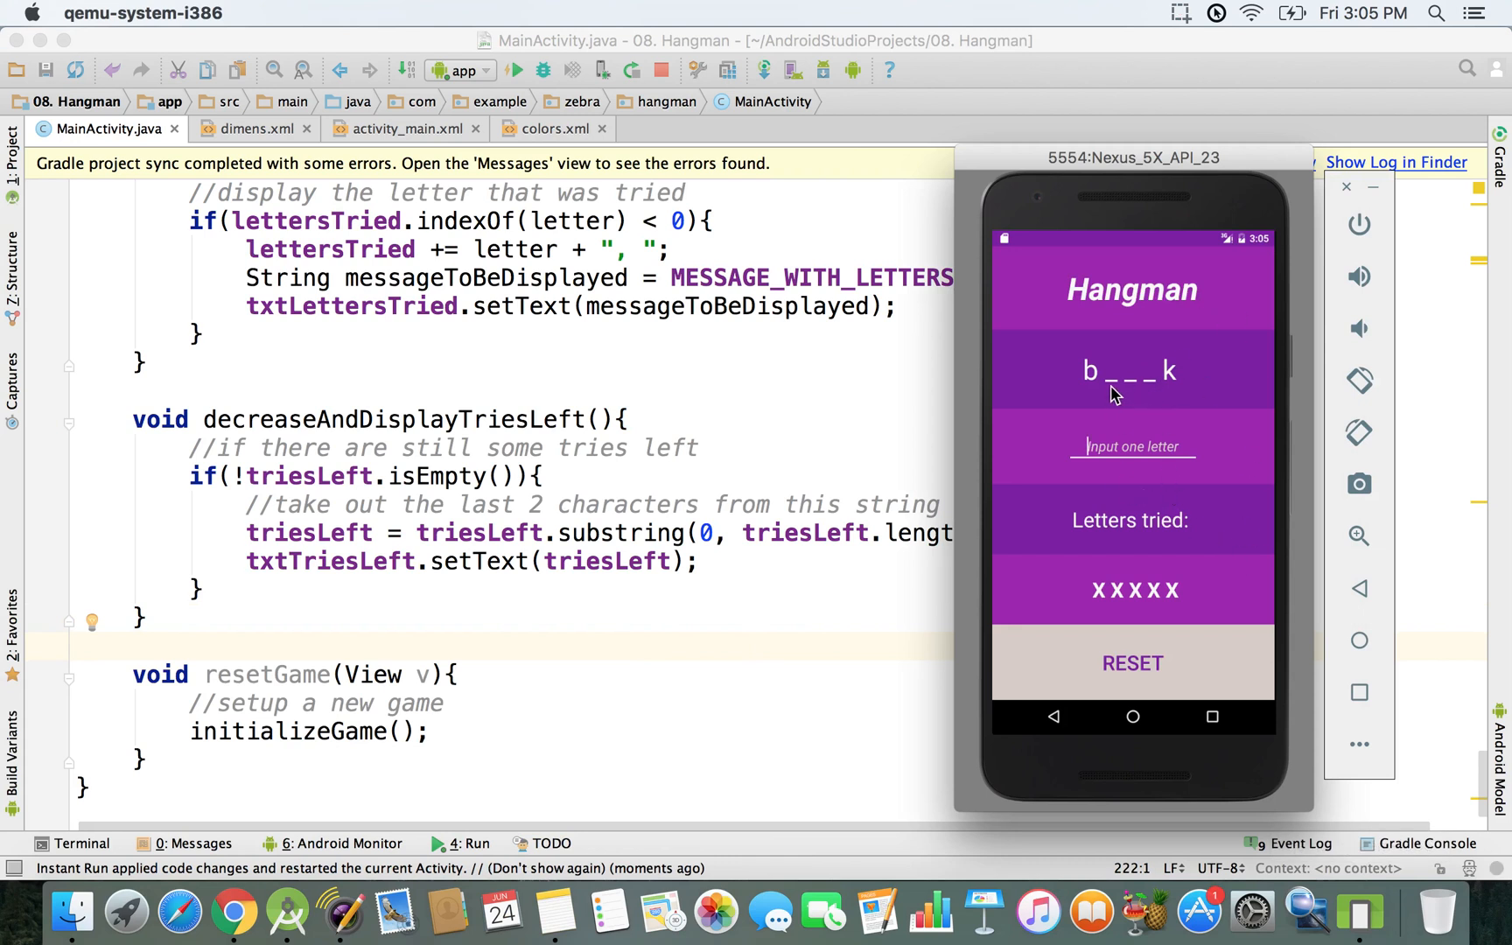
pyautogui.moveTo(1233, 511)
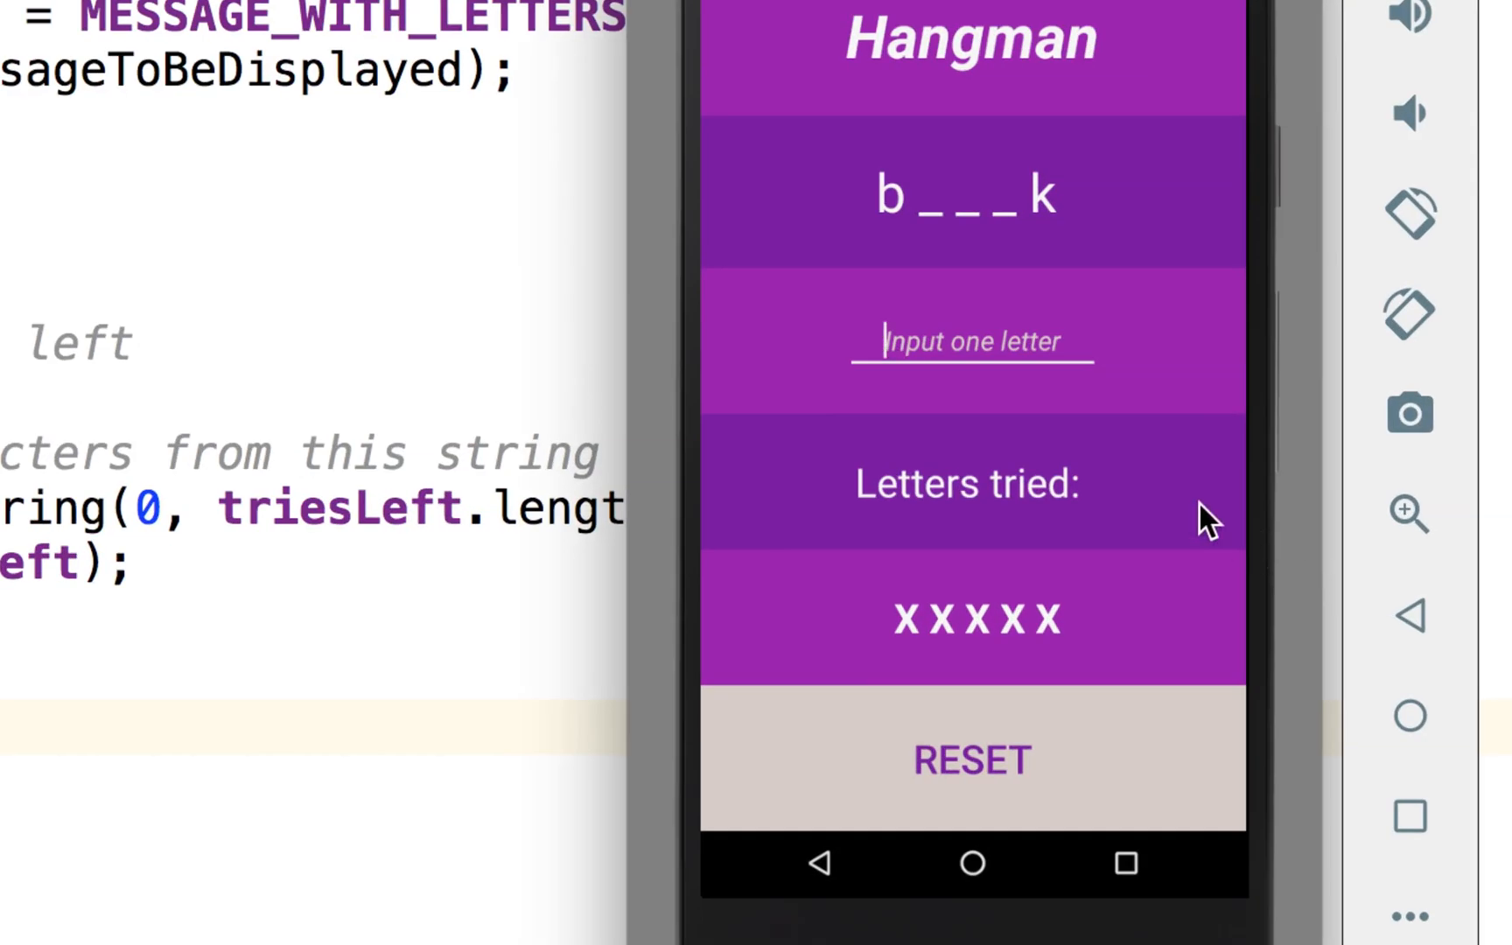
pyautogui.moveTo(1174, 482)
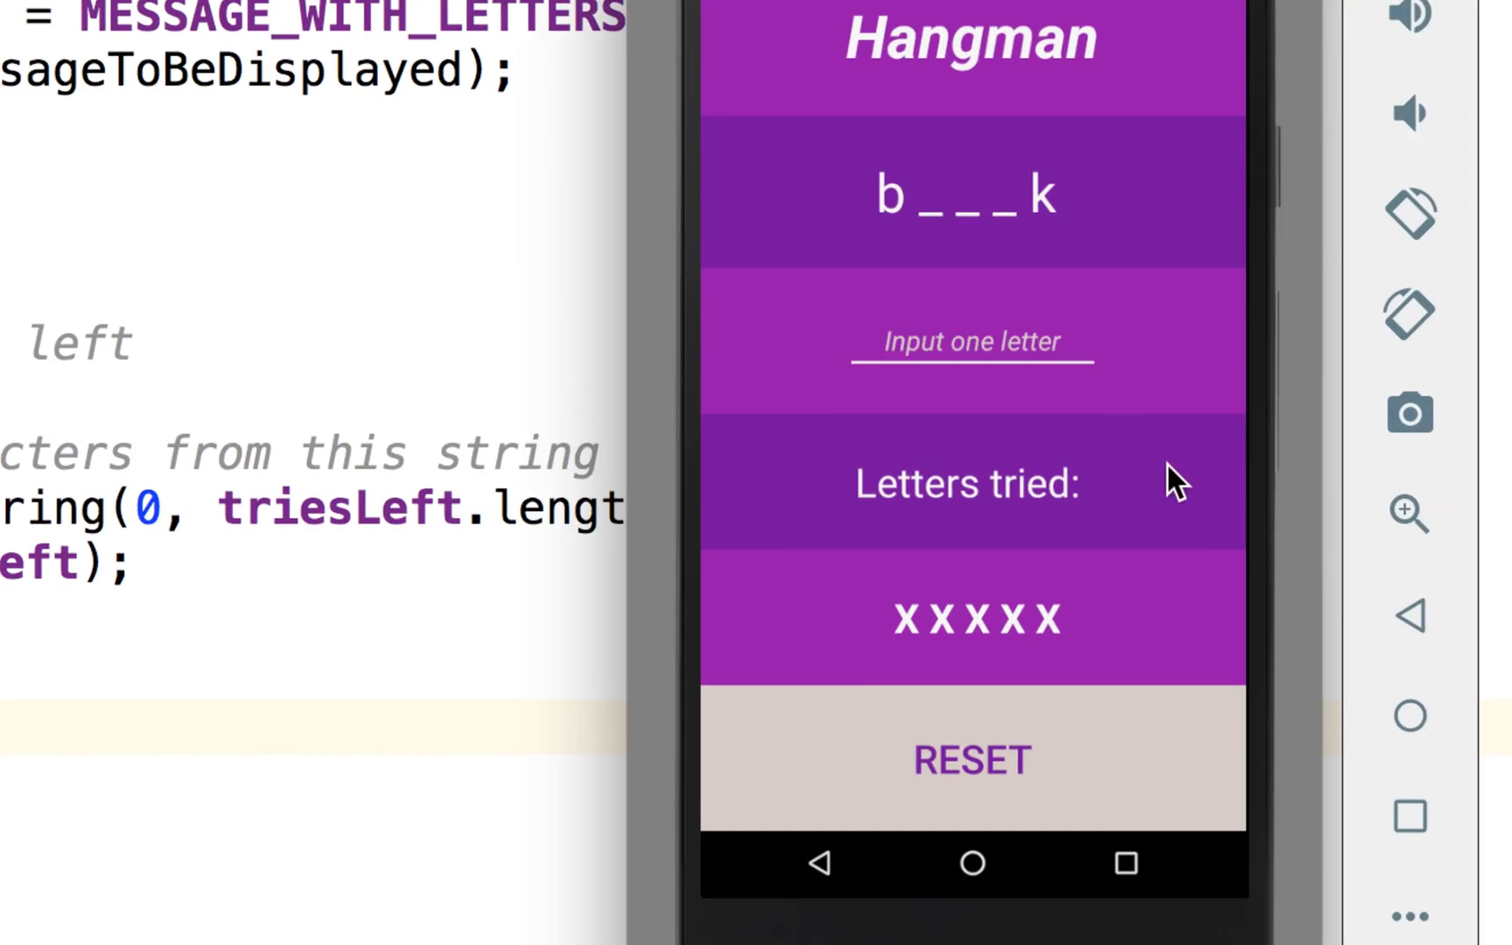
pyautogui.write('e')
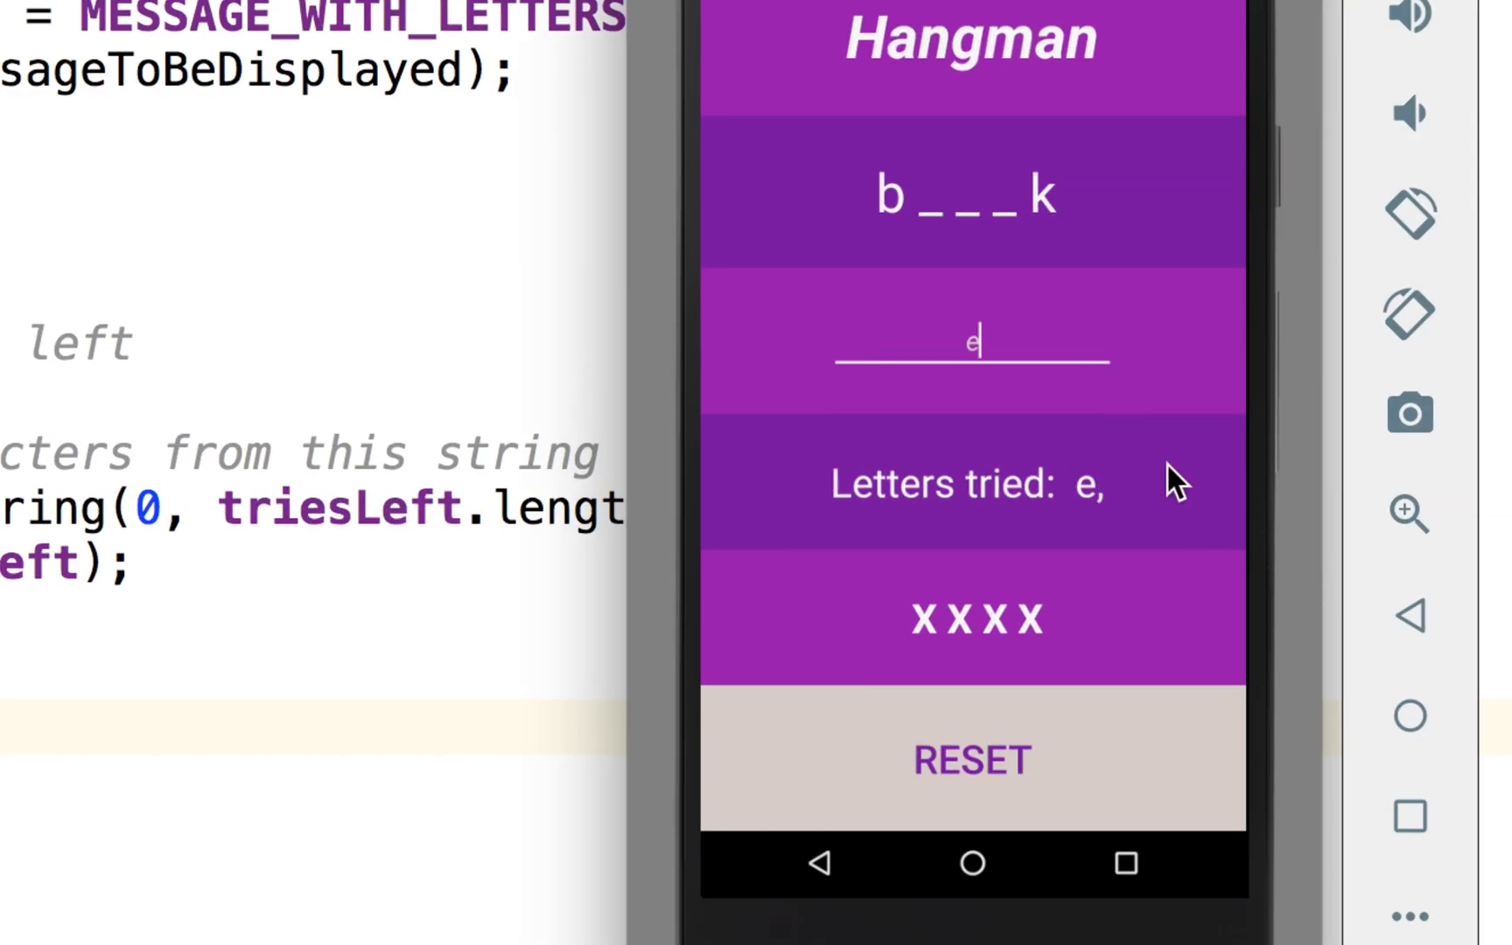
pyautogui.moveTo(1075, 507)
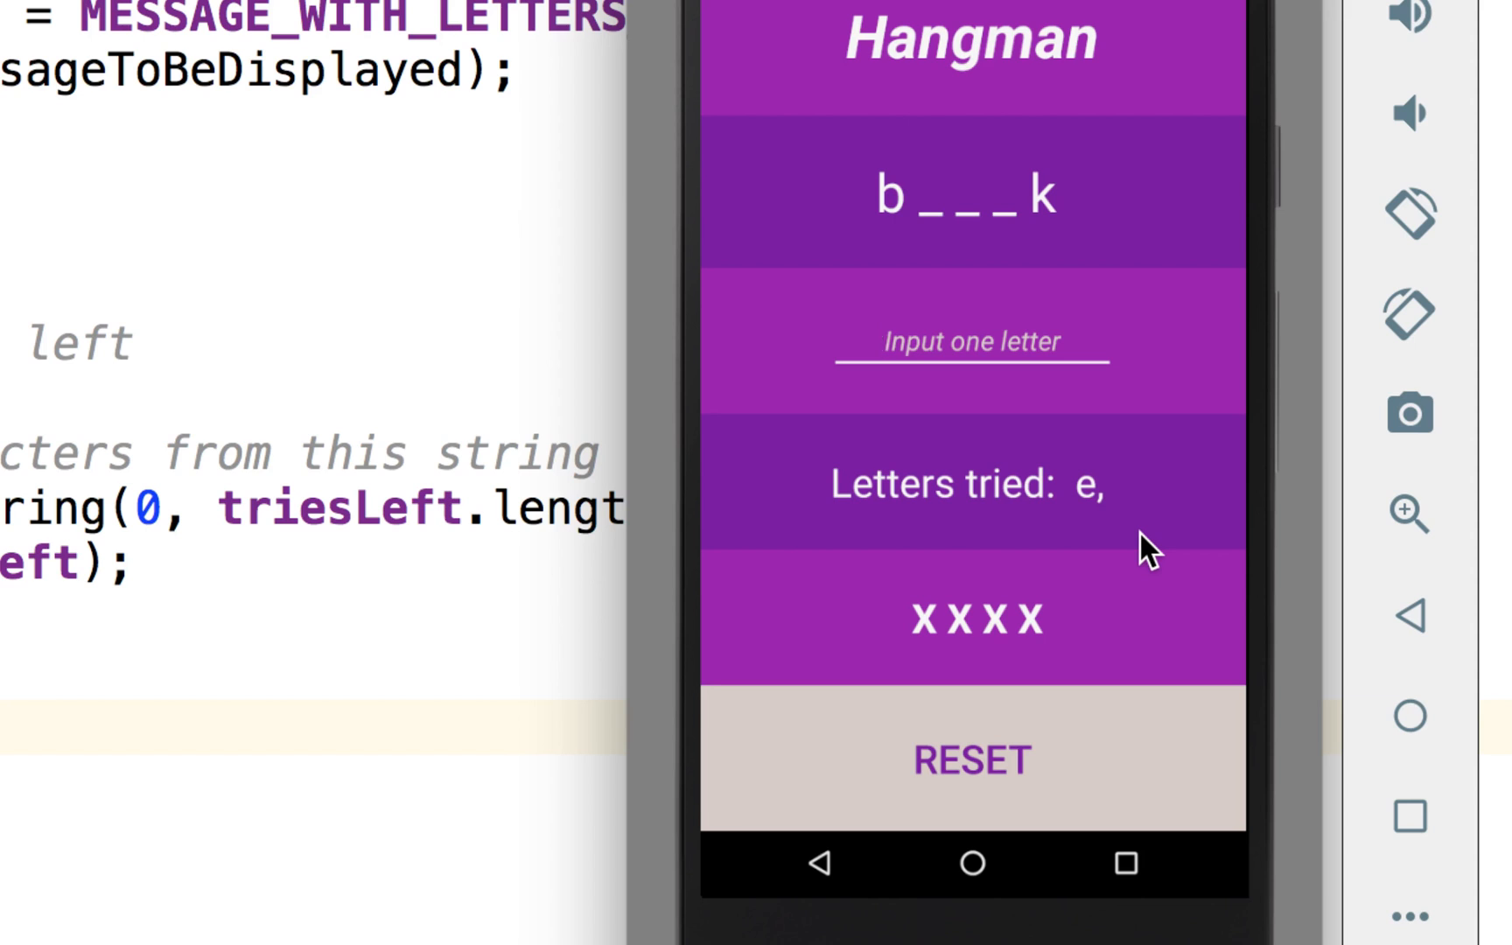
pyautogui.write('l')
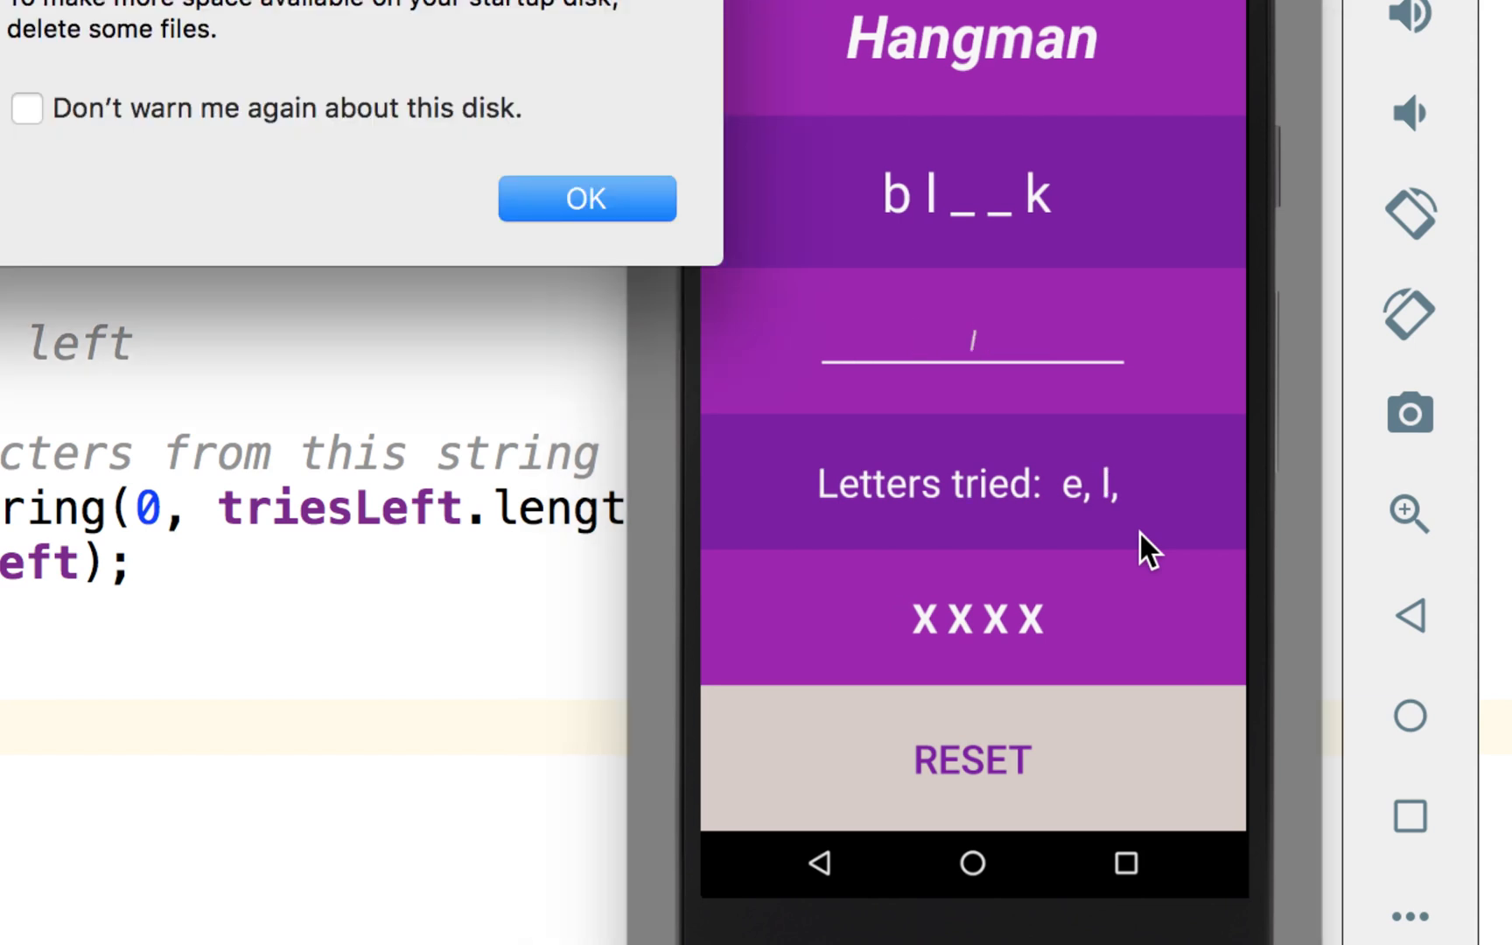
pyautogui.click(585, 199)
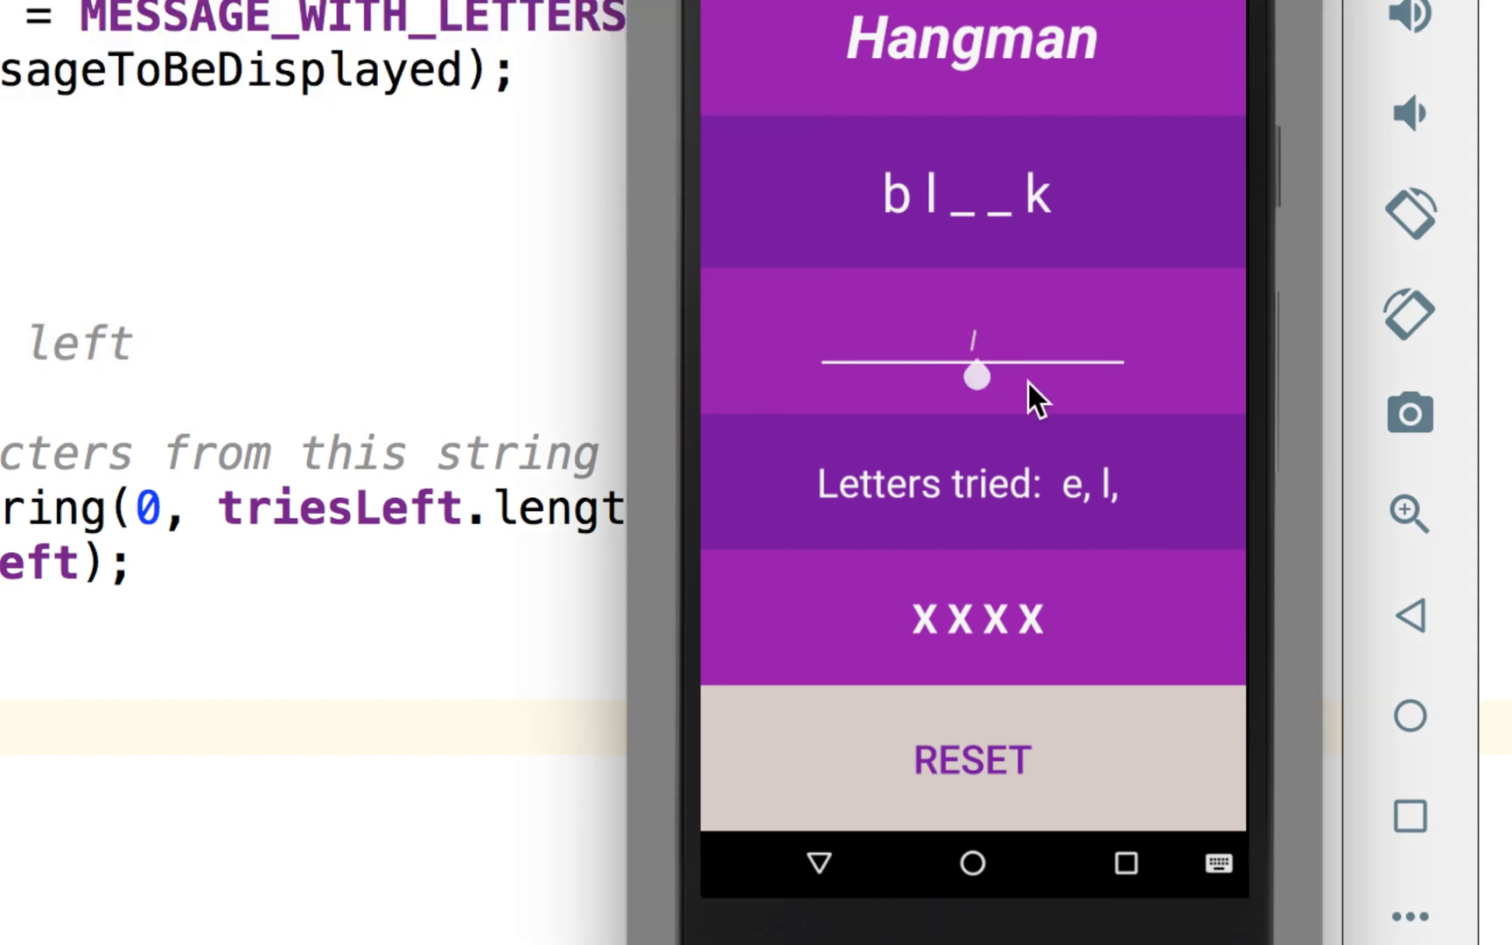
pyautogui.click(972, 376)
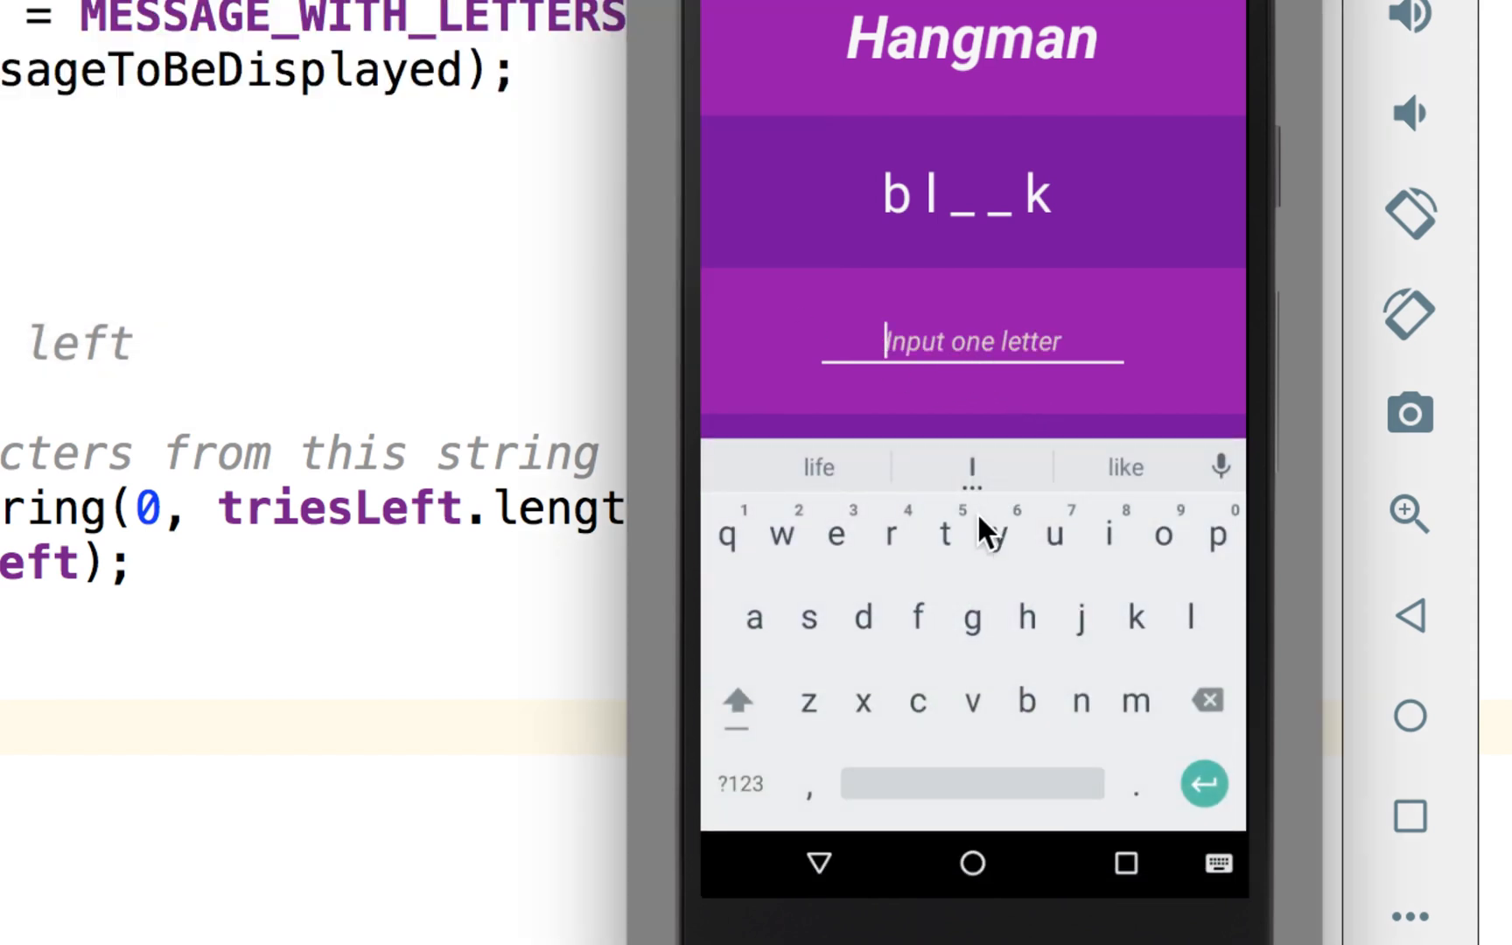
pyautogui.moveTo(953, 549)
pyautogui.write('t')
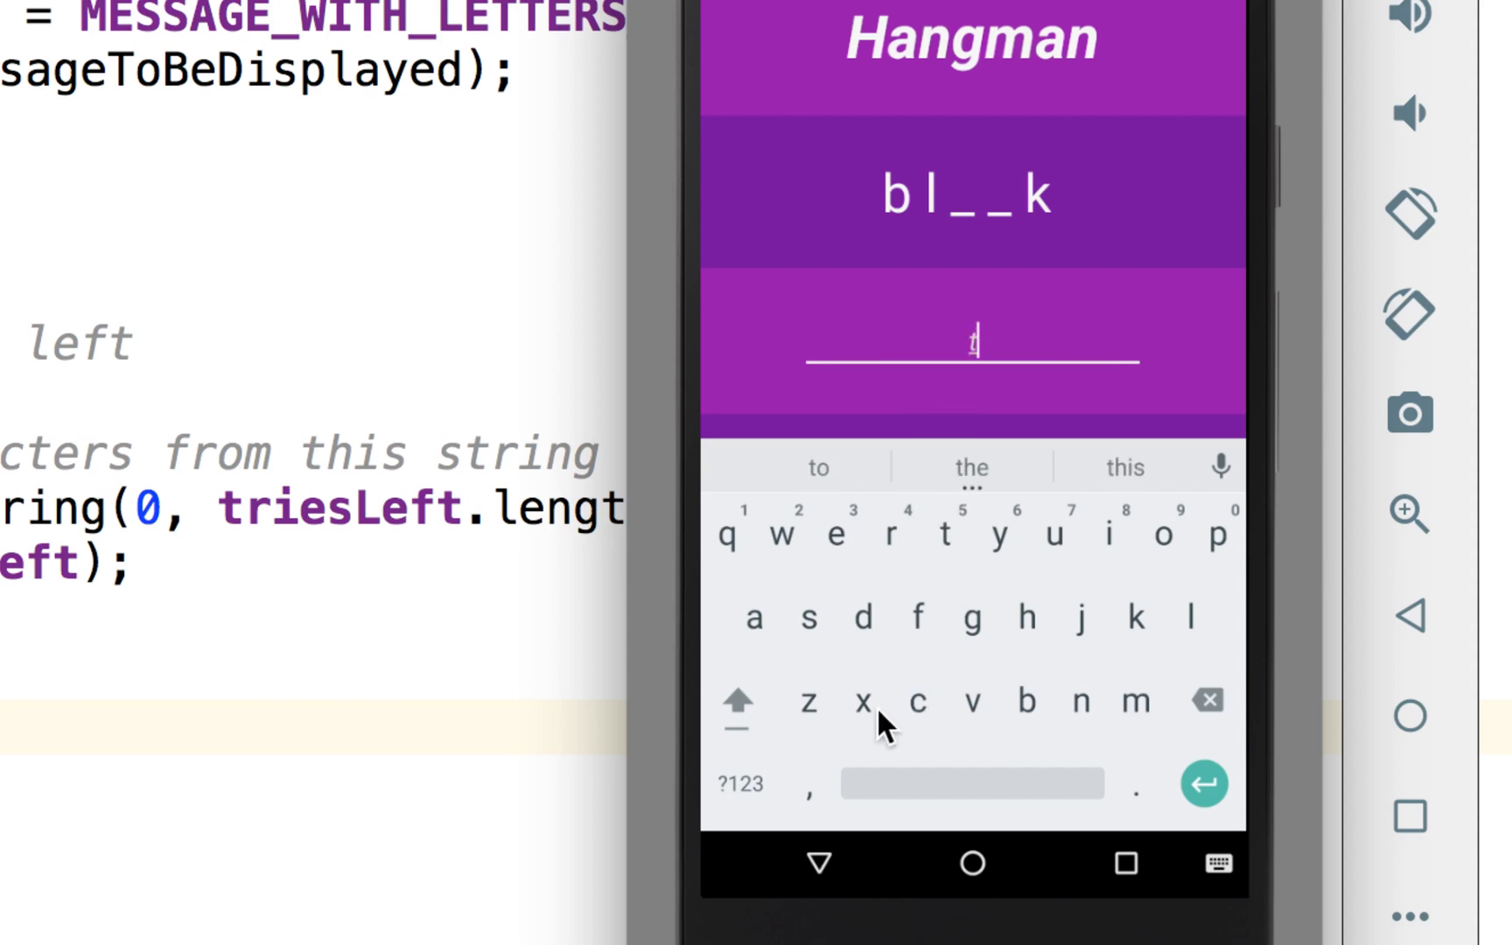
pyautogui.click(1204, 783)
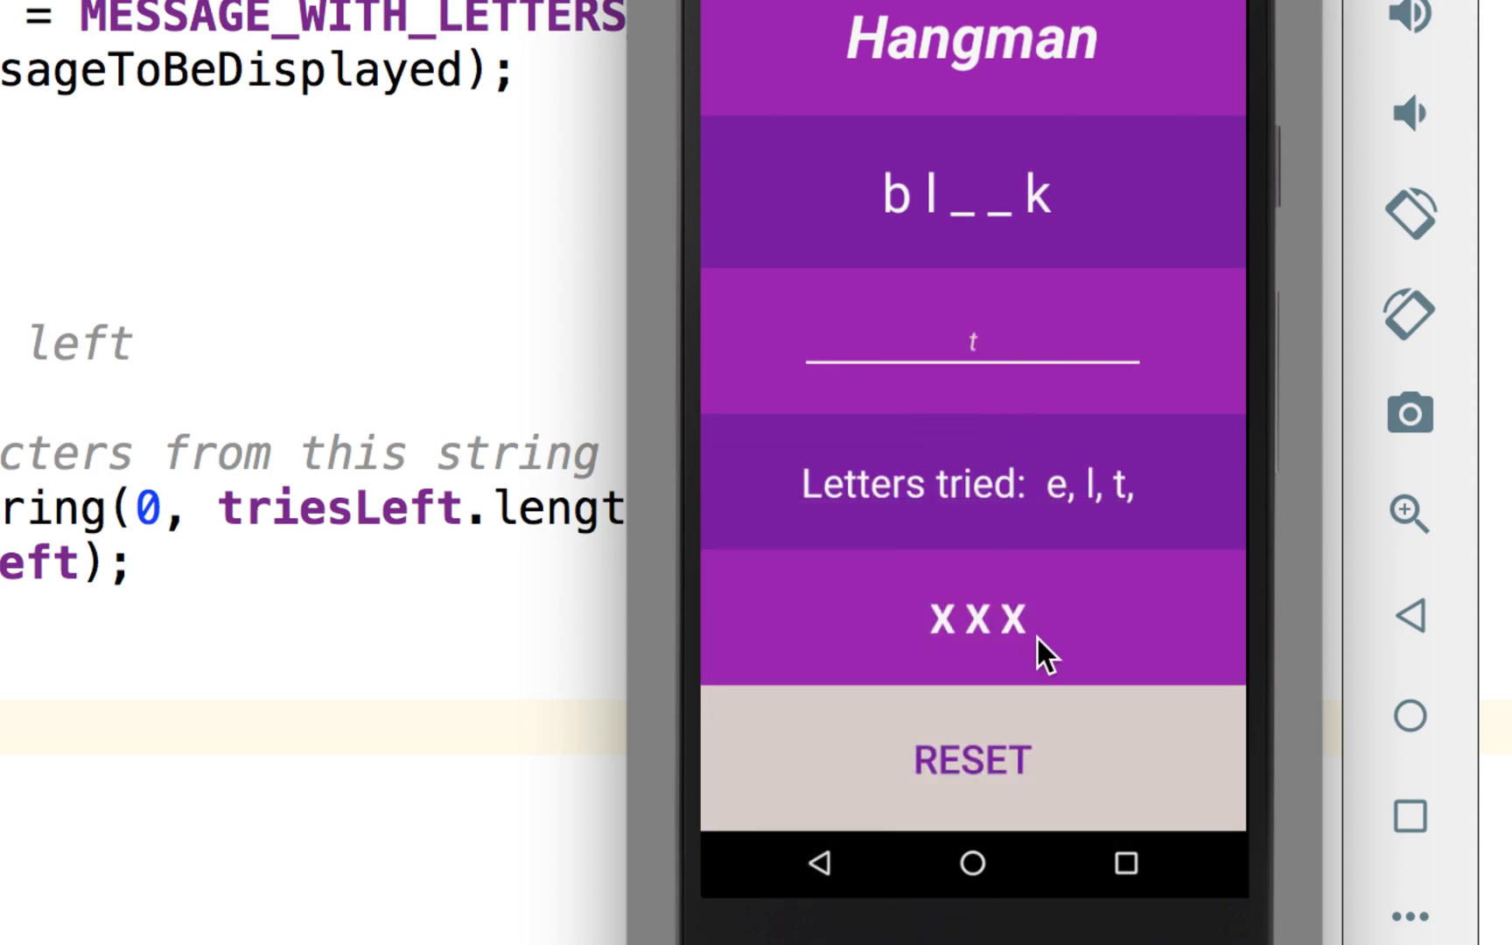
pyautogui.moveTo(1153, 483)
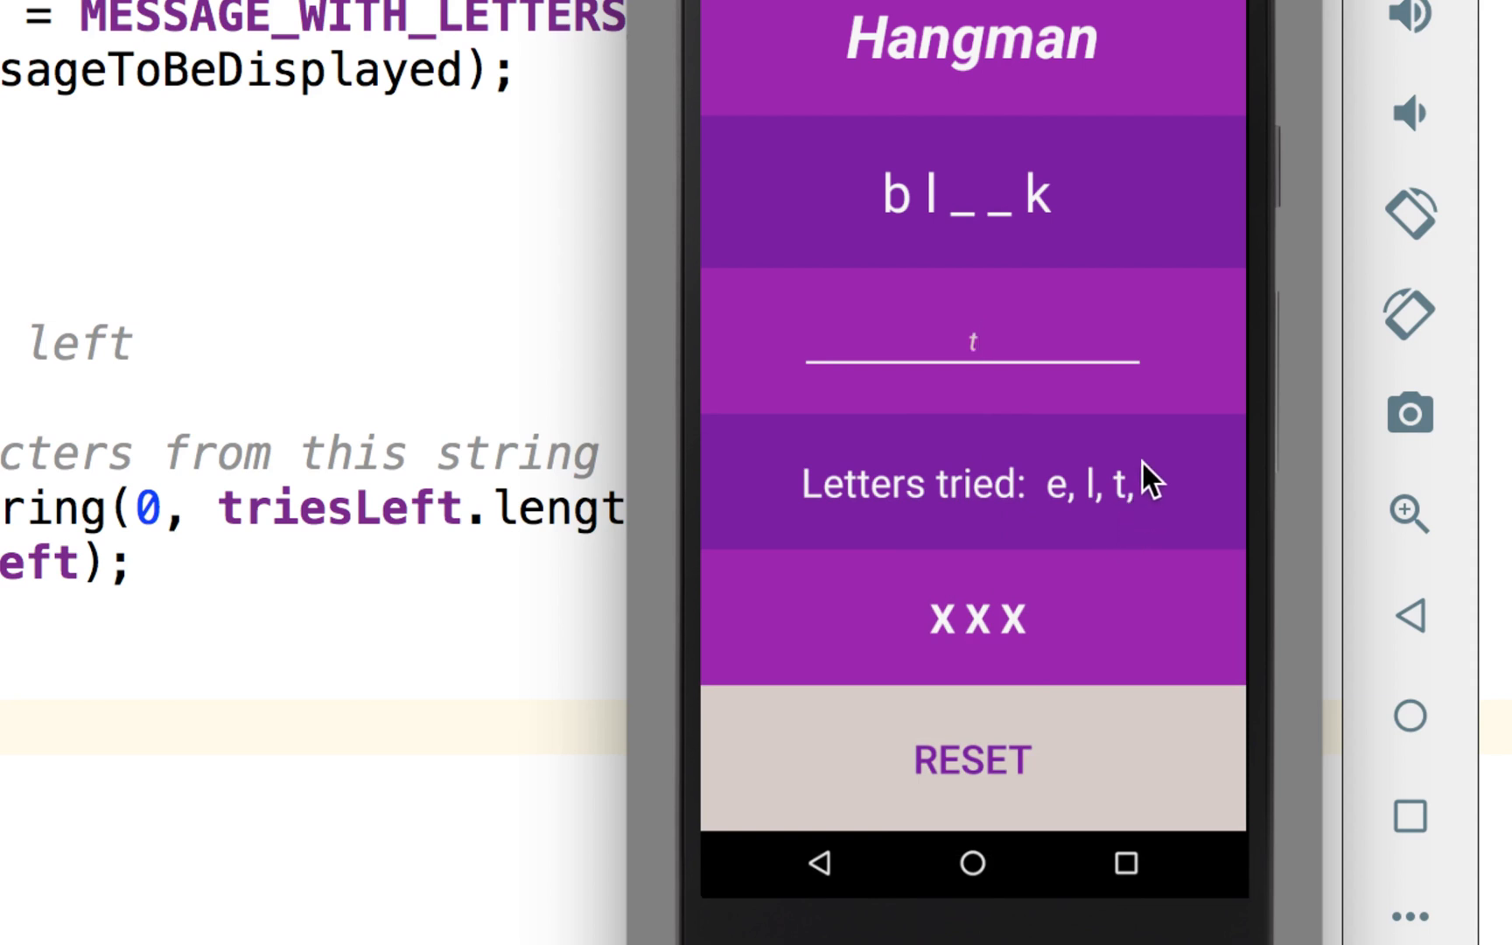
pyautogui.moveTo(1013, 357)
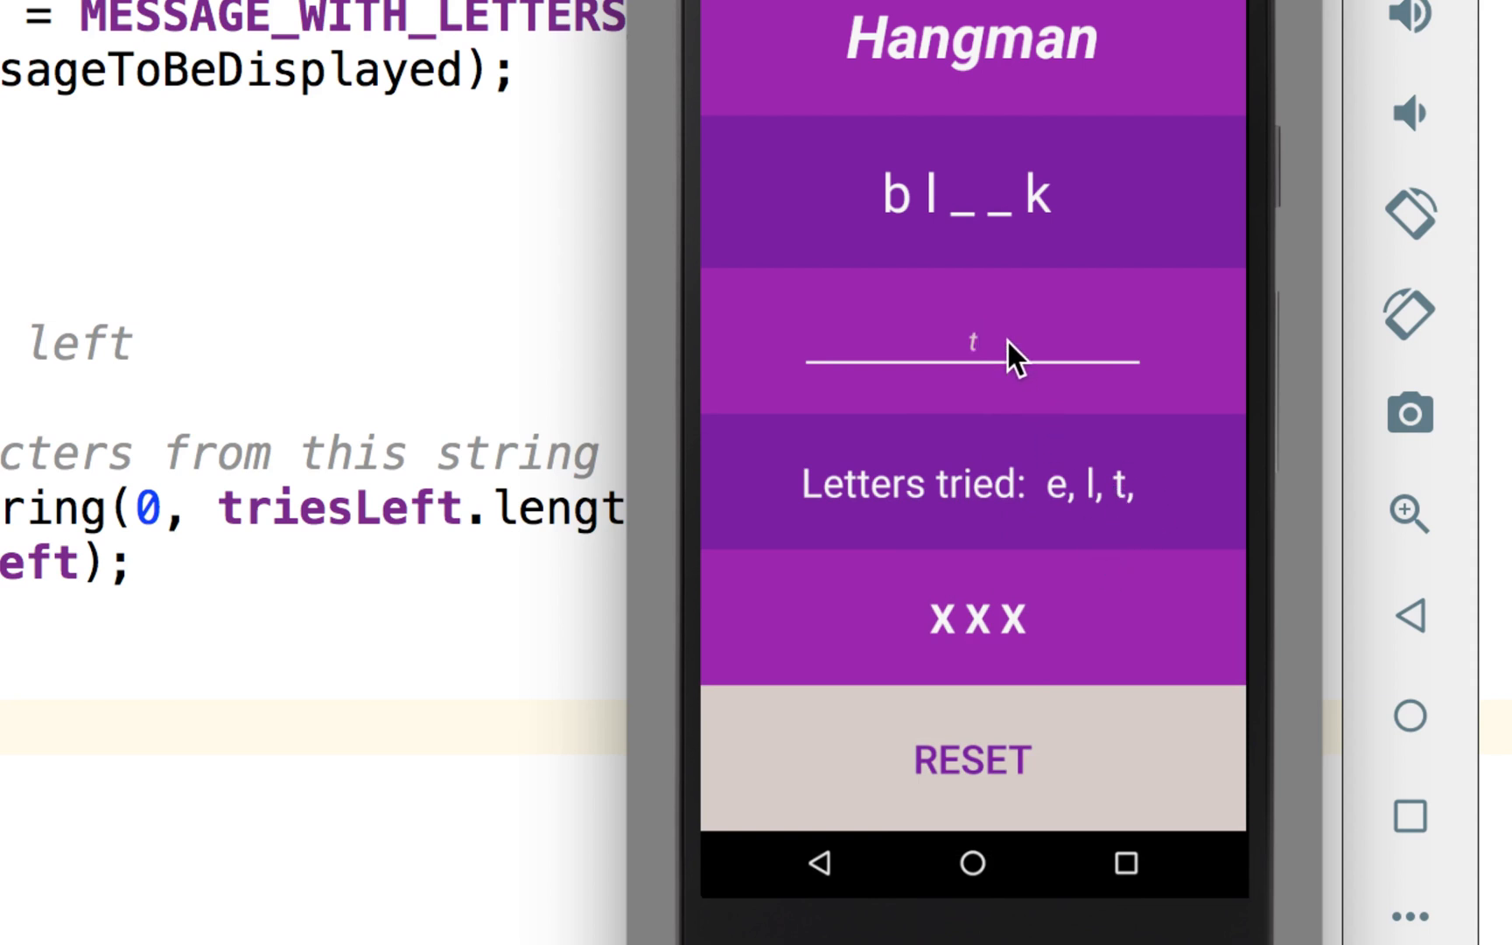
pyautogui.write('a')
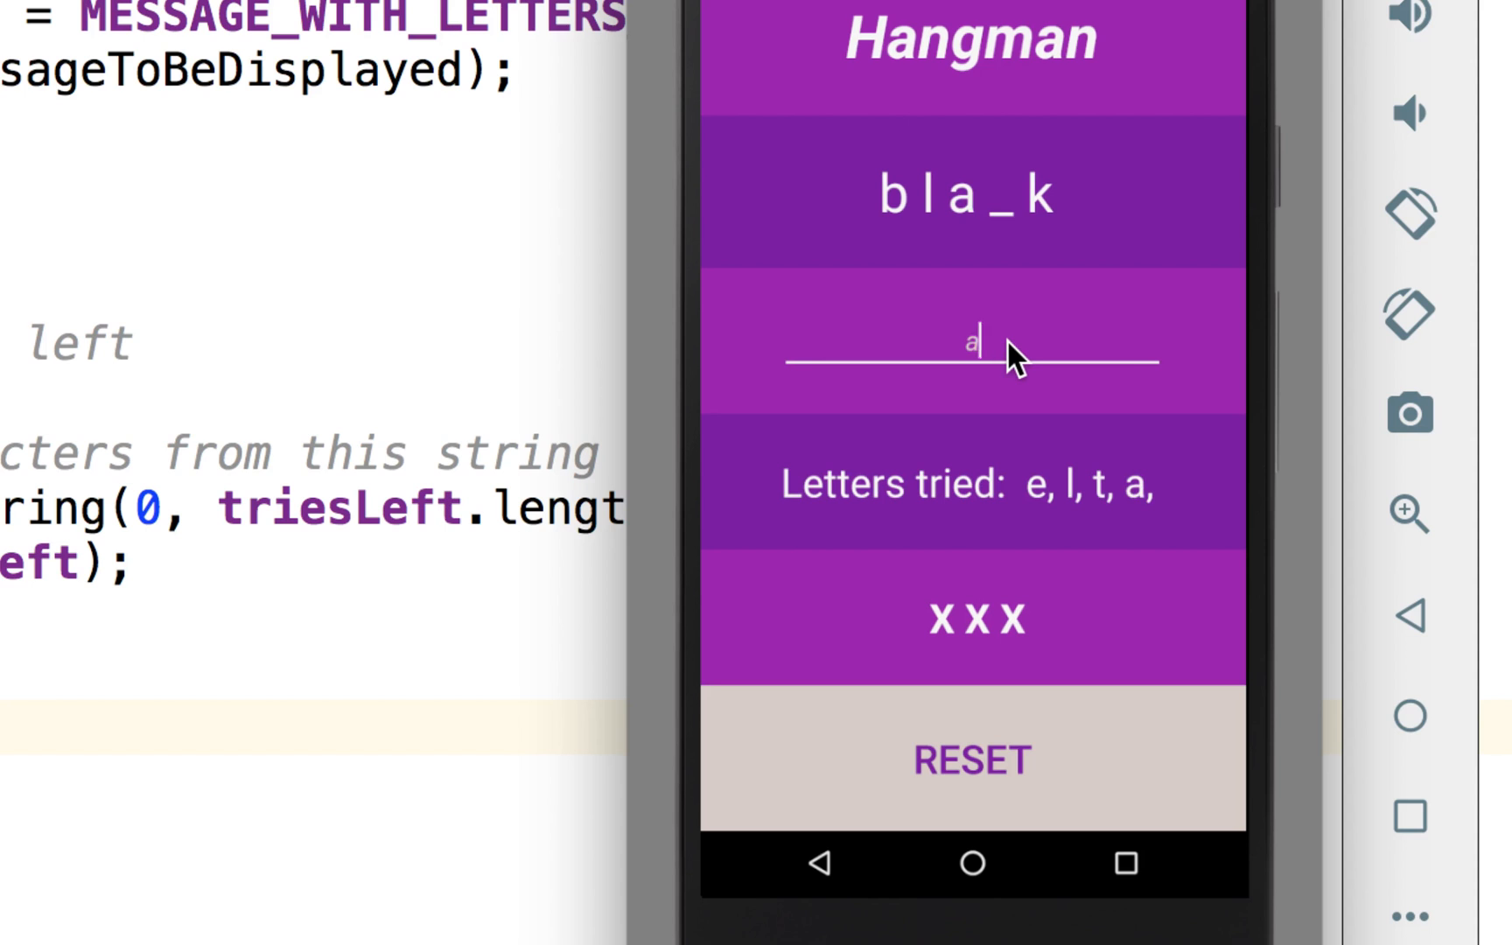
pyautogui.write('c')
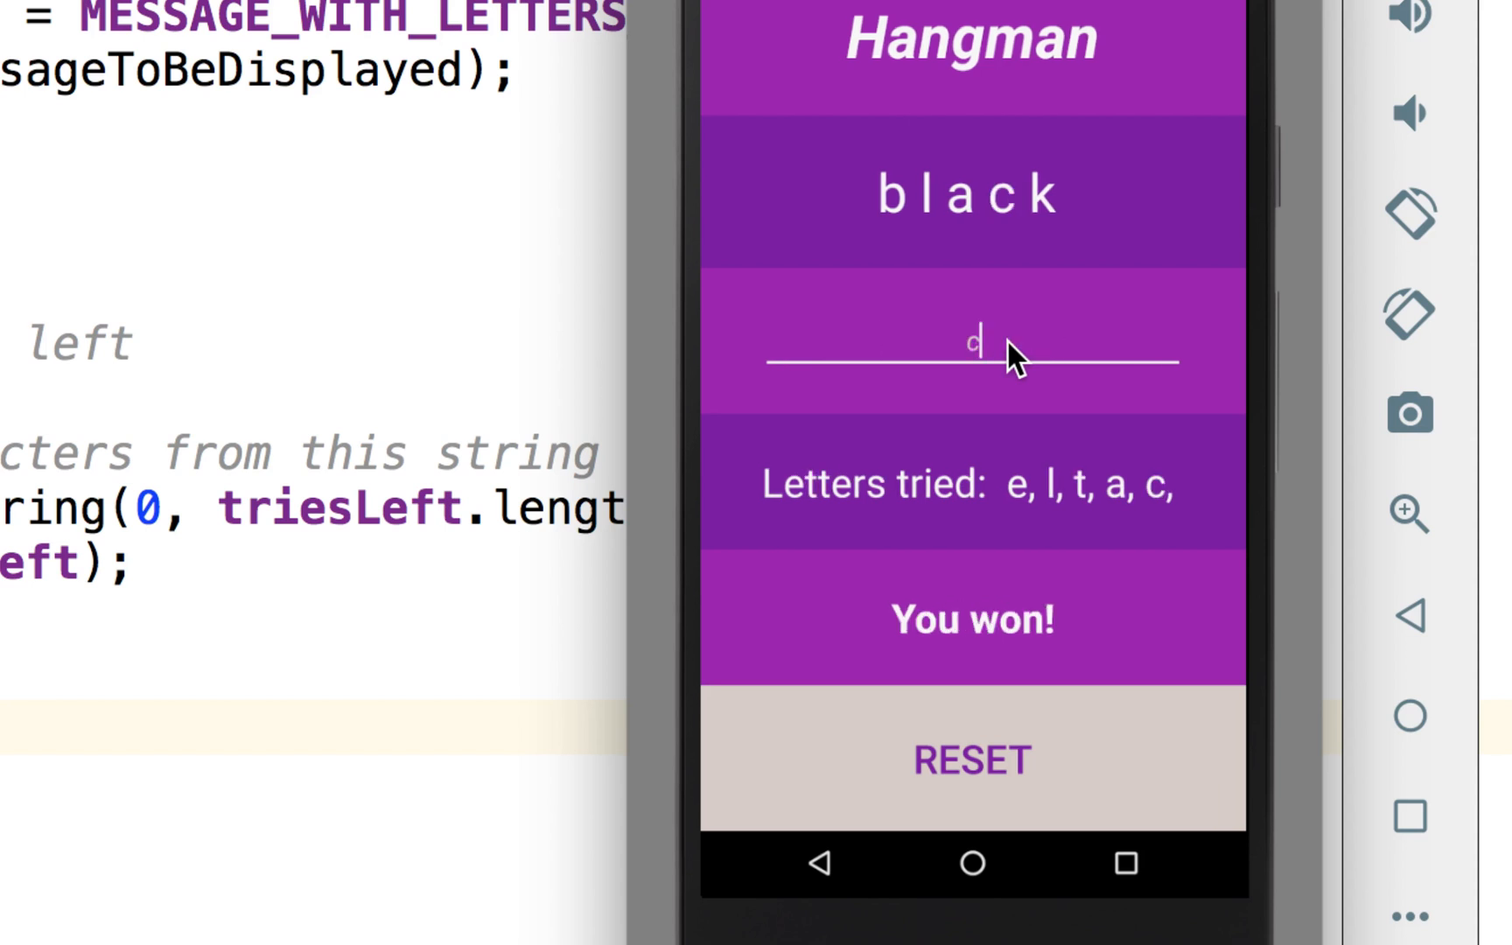
pyautogui.moveTo(916, 622)
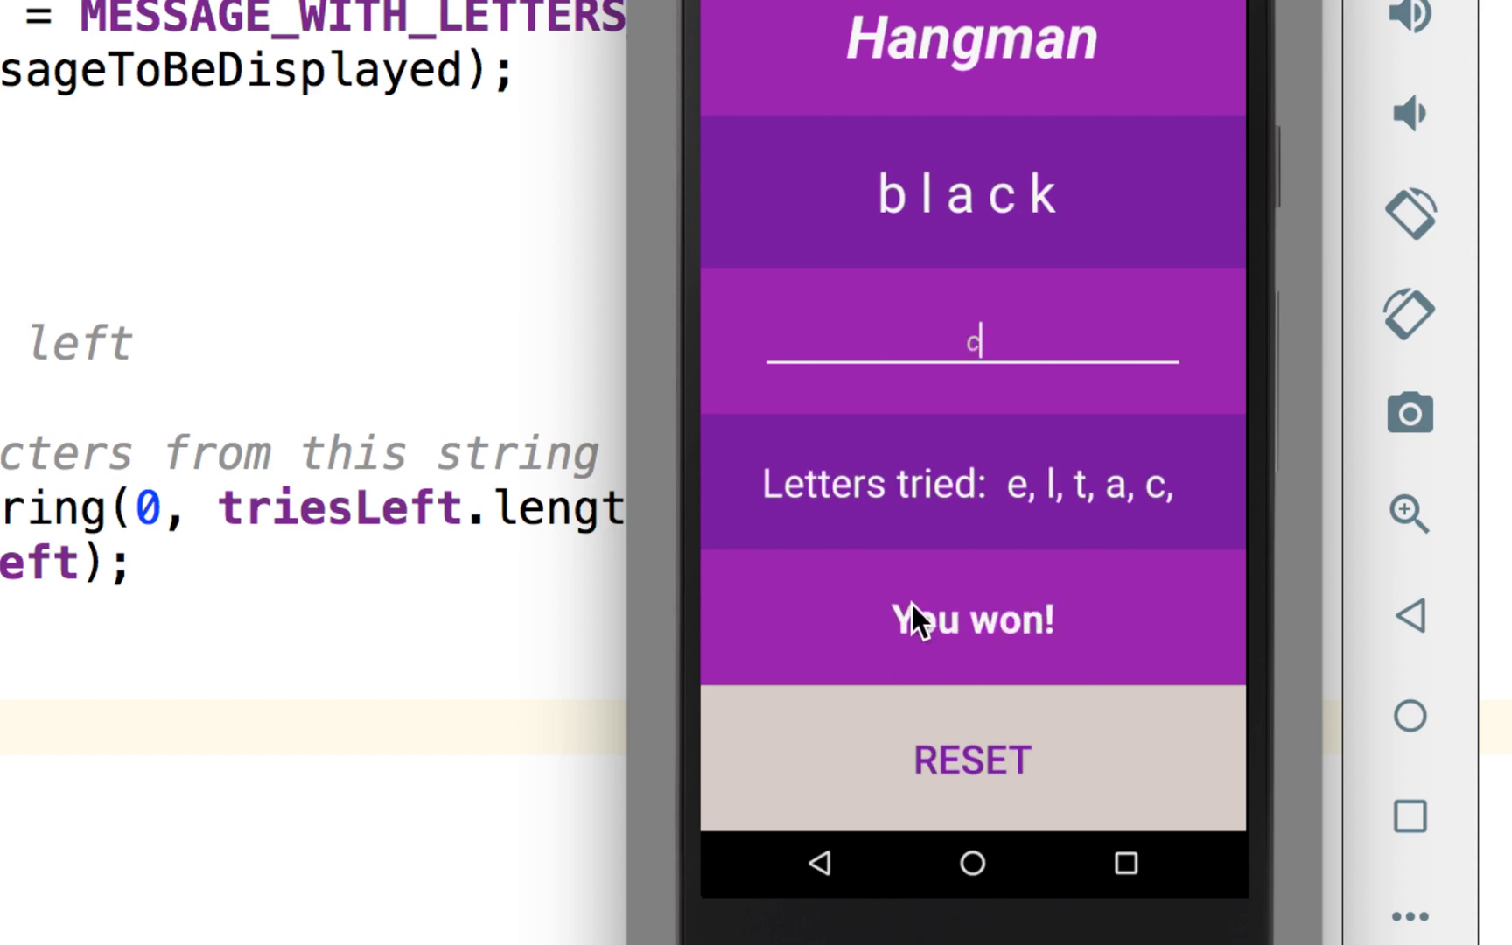
pyautogui.moveTo(916, 661)
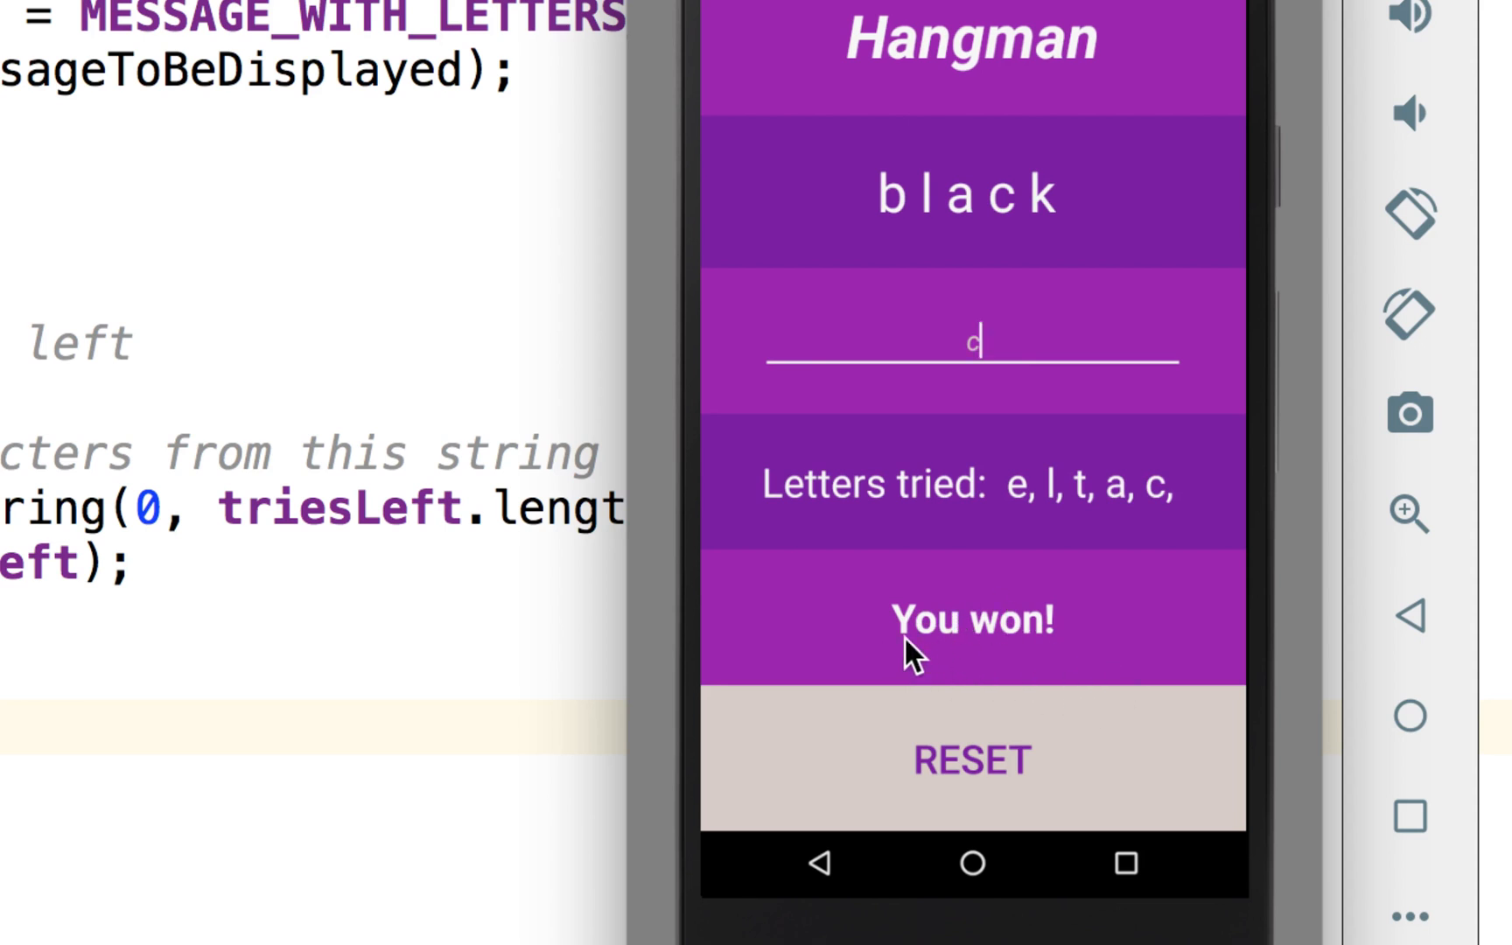
# Reset, lose on 'pink' guessing q, w, r, t, then reset to the new word 'g _ _ y'
pyautogui.click(970, 761)
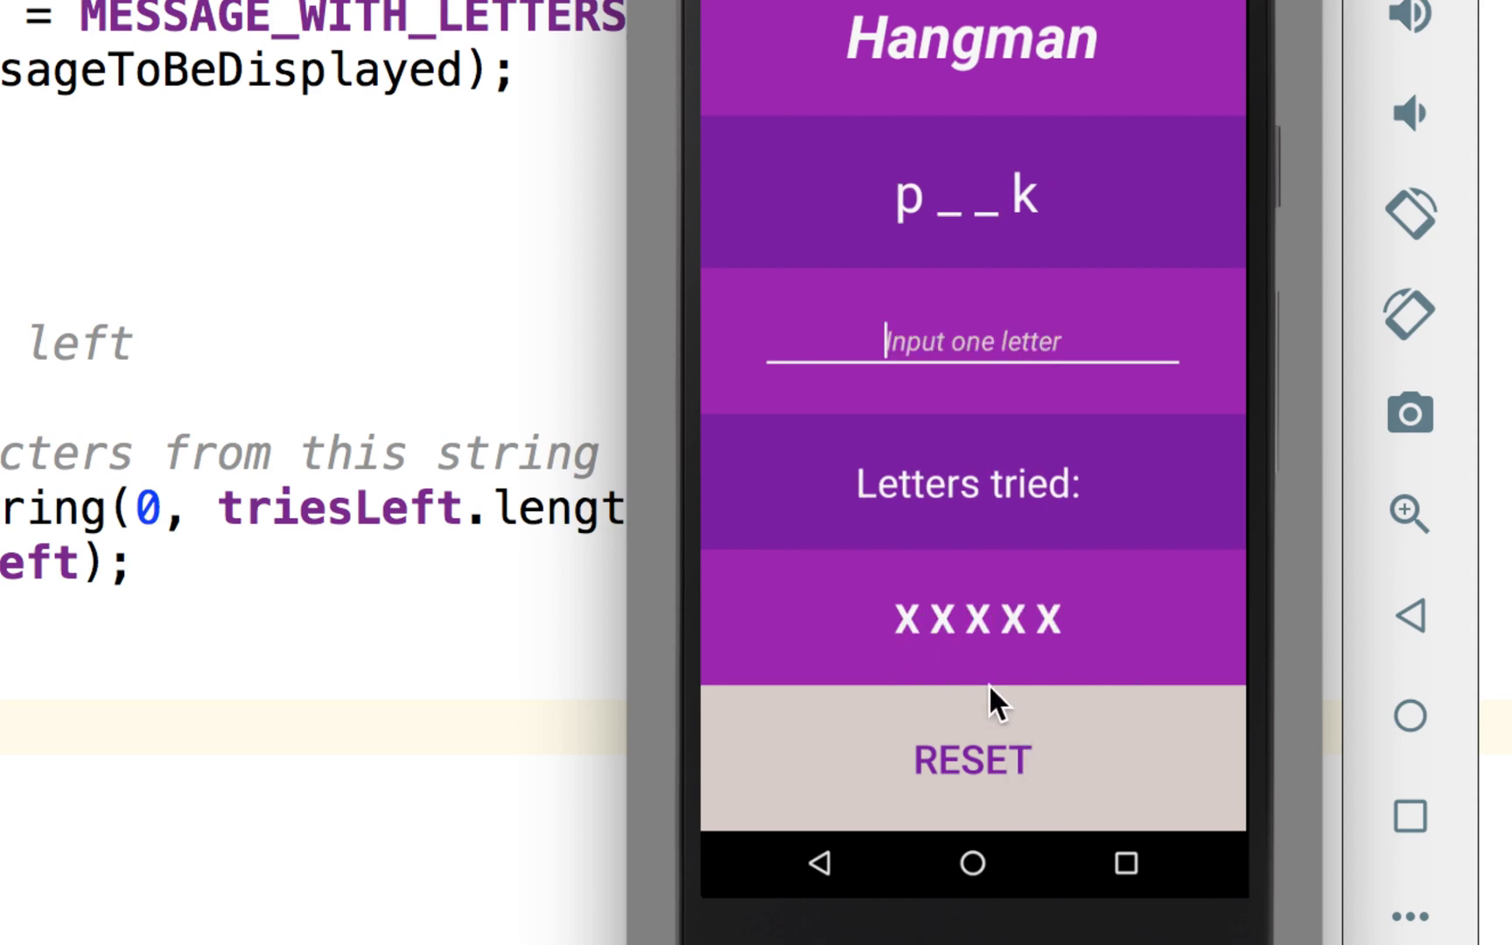
pyautogui.moveTo(981, 517)
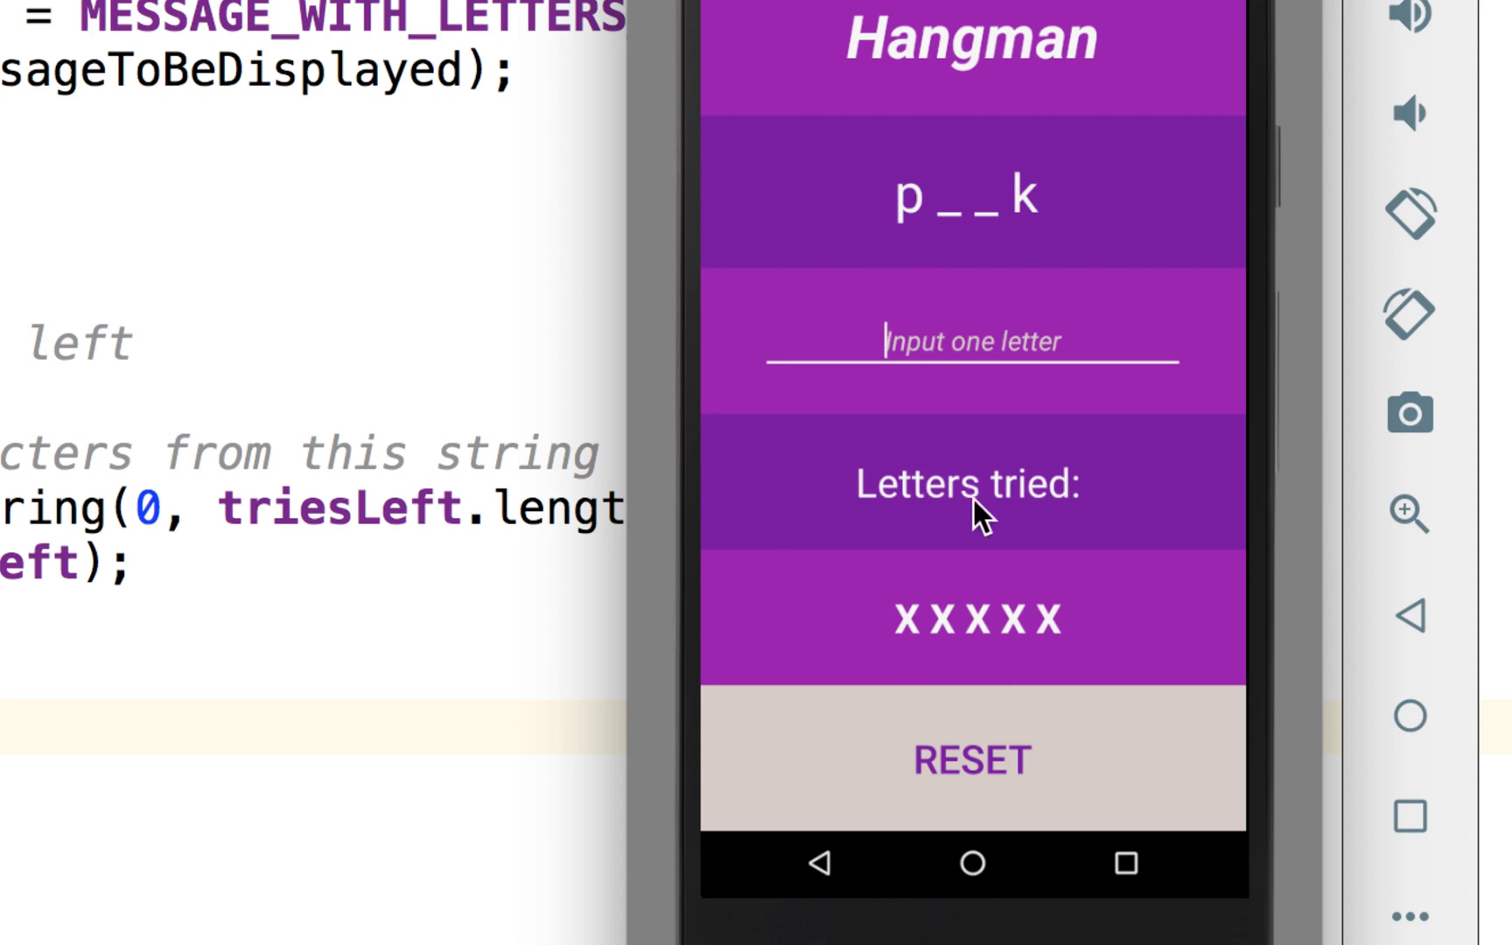
pyautogui.moveTo(1122, 424)
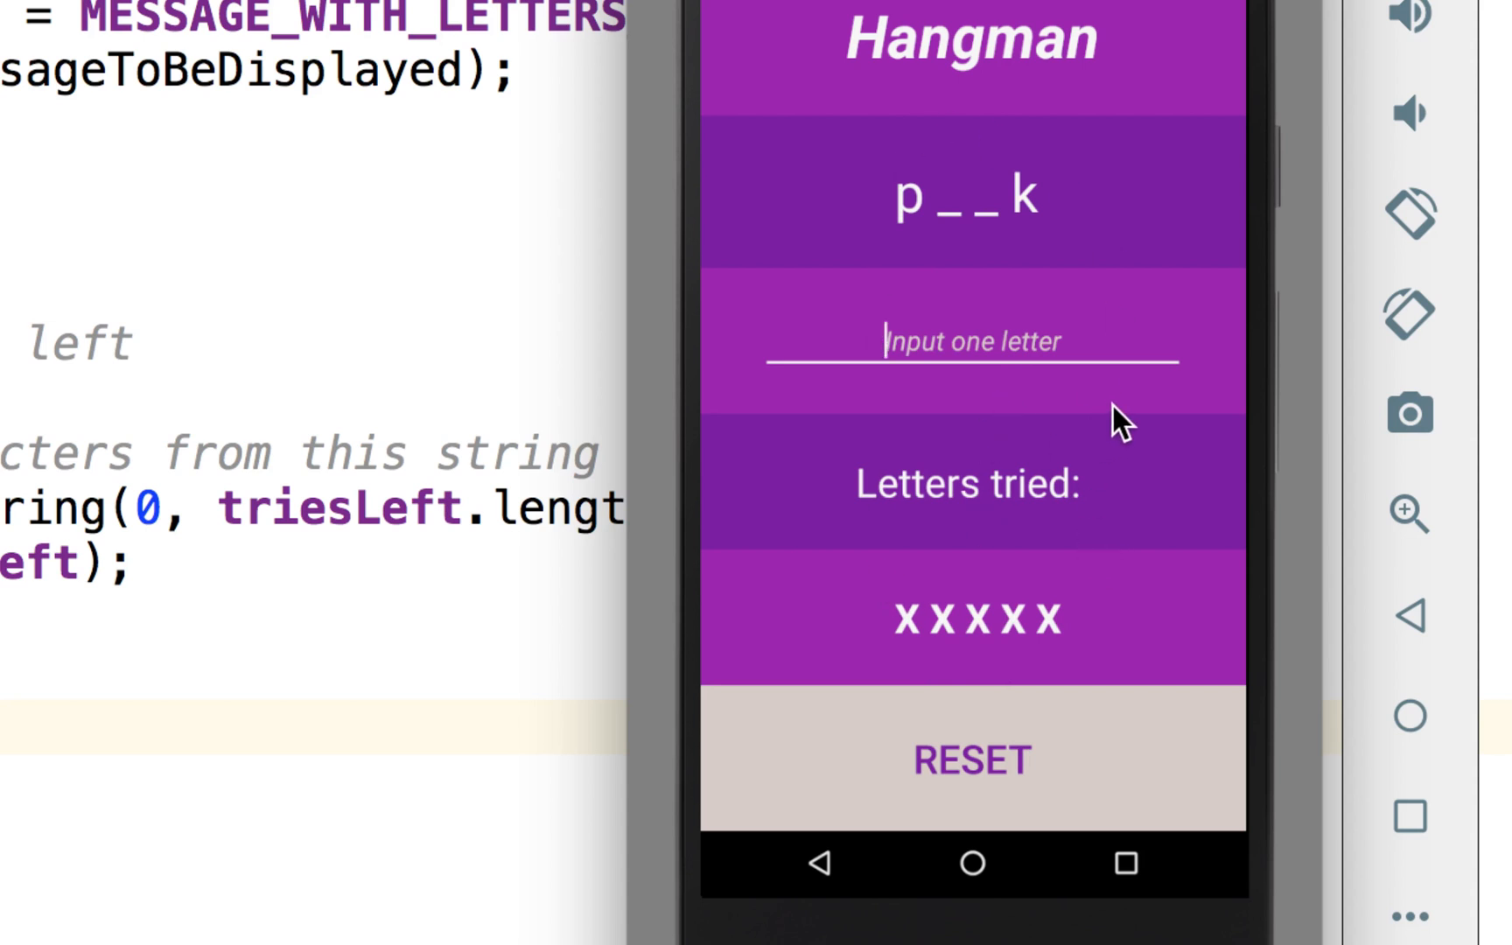
pyautogui.write('q')
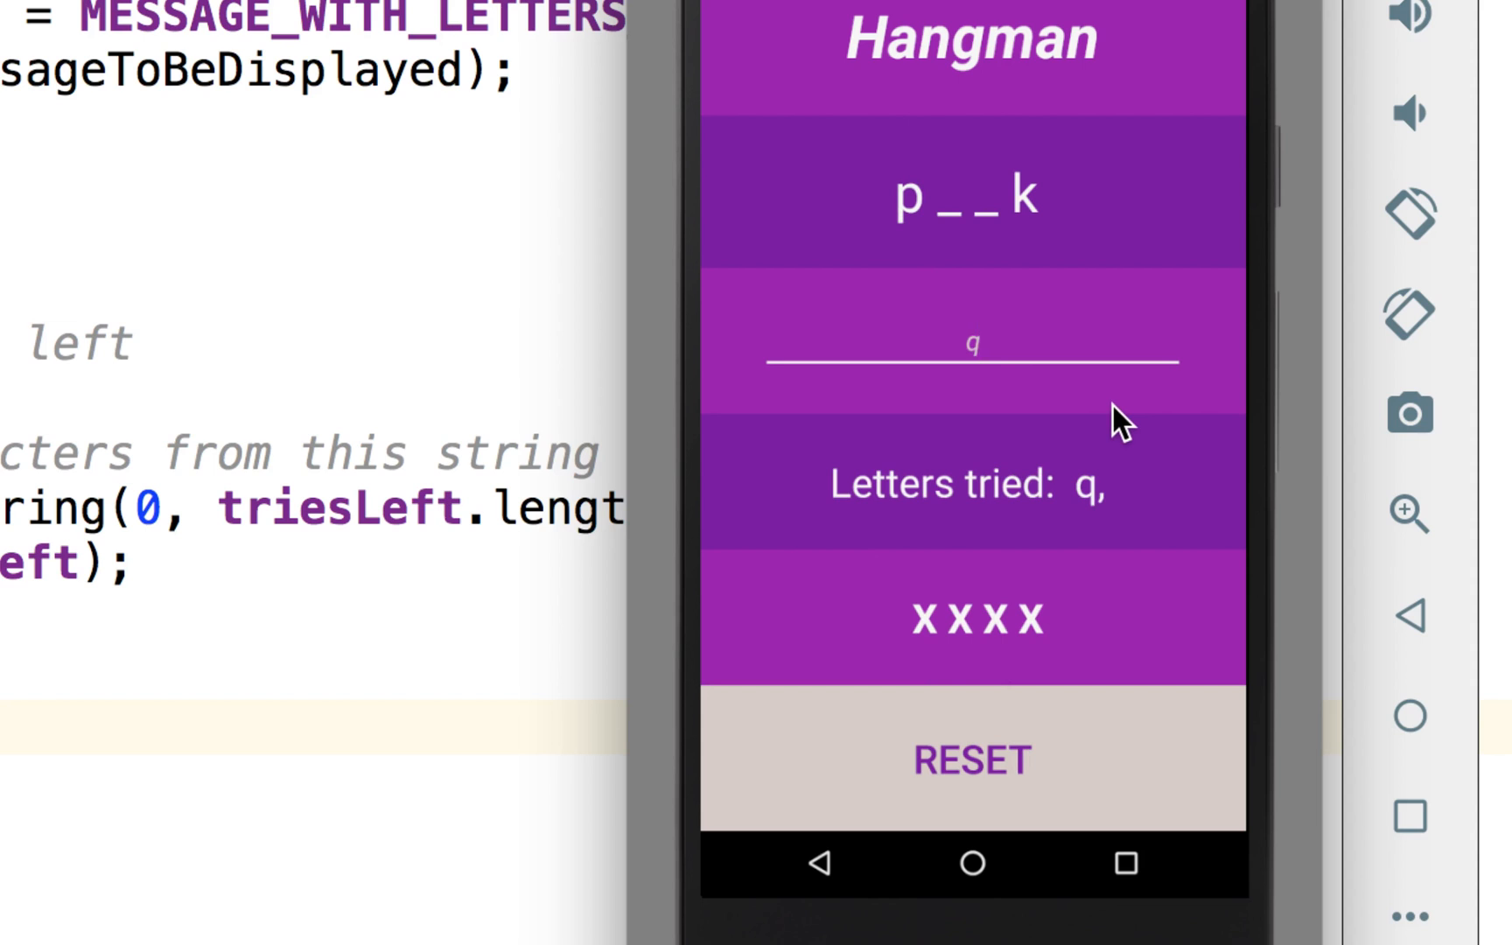
pyautogui.write('w')
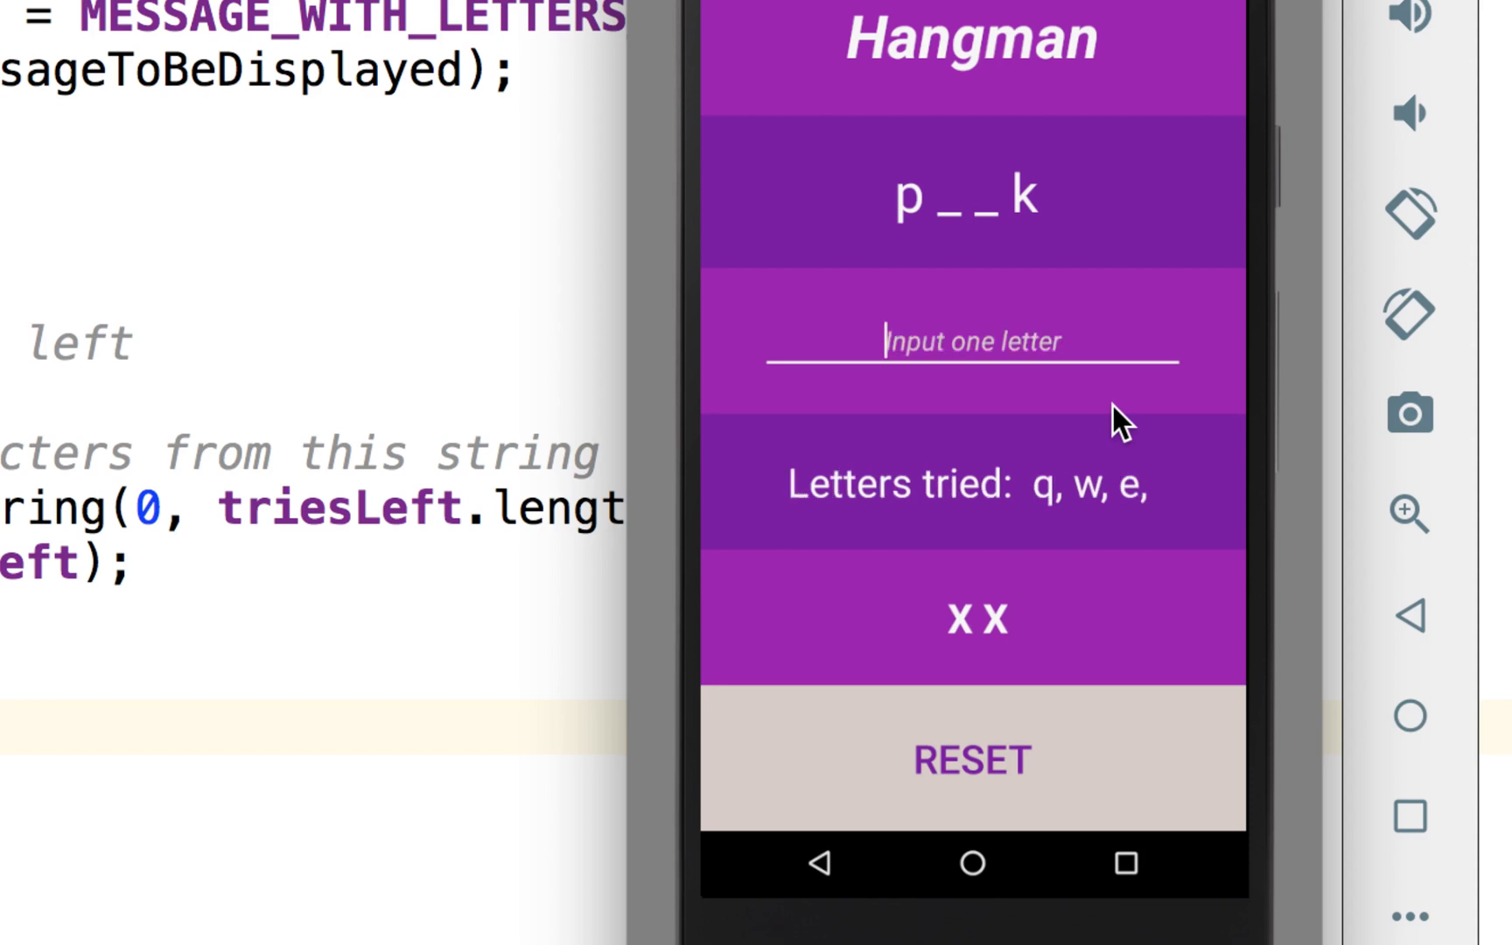
pyautogui.write('r')
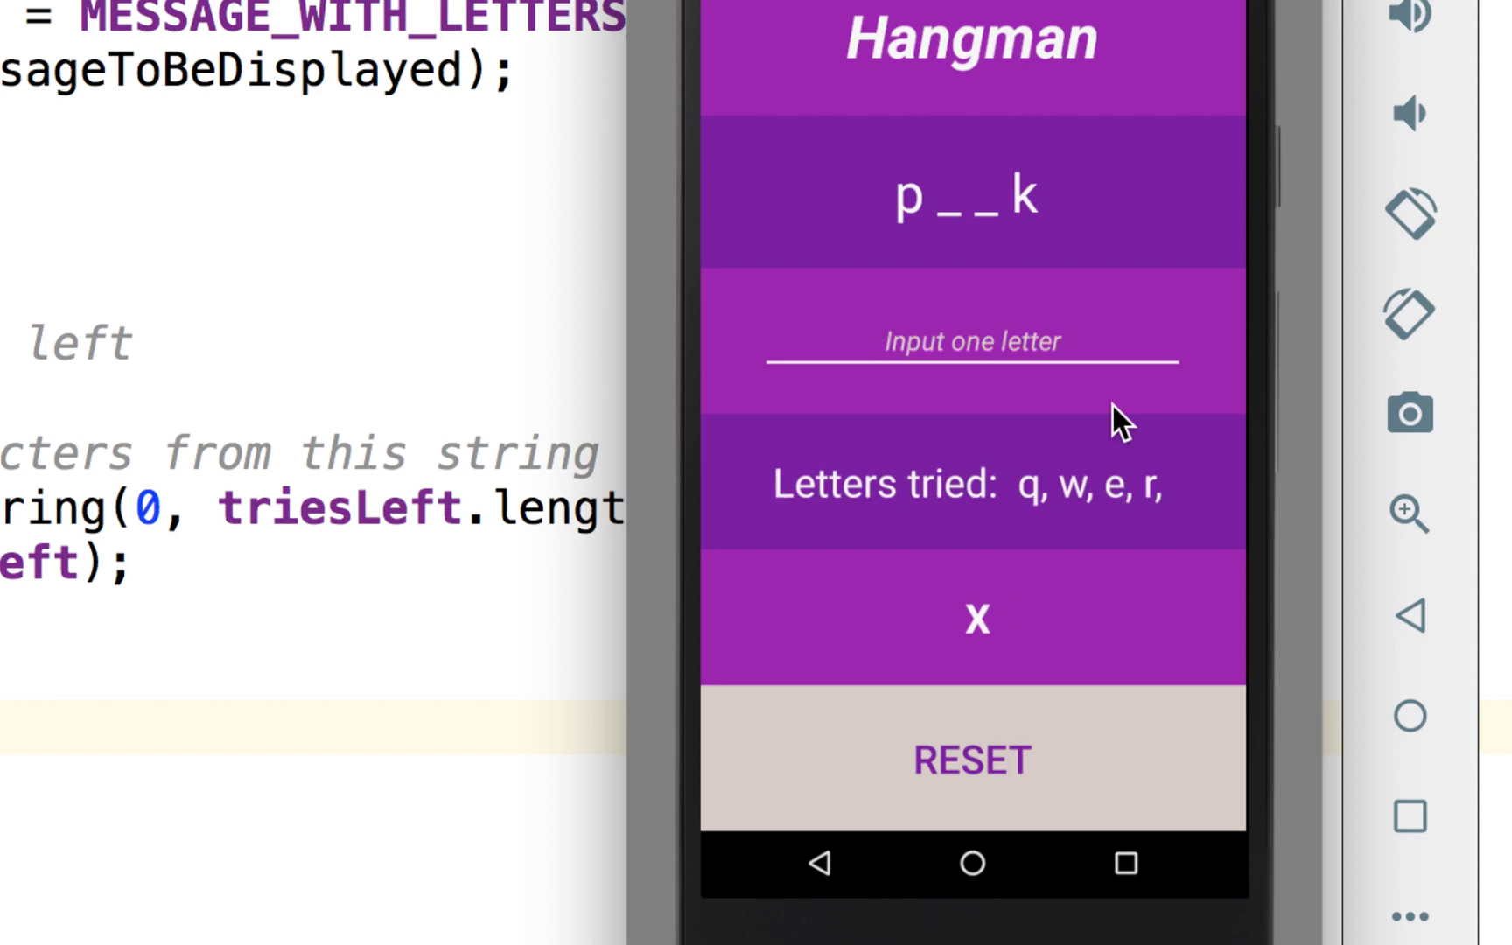
pyautogui.write('t')
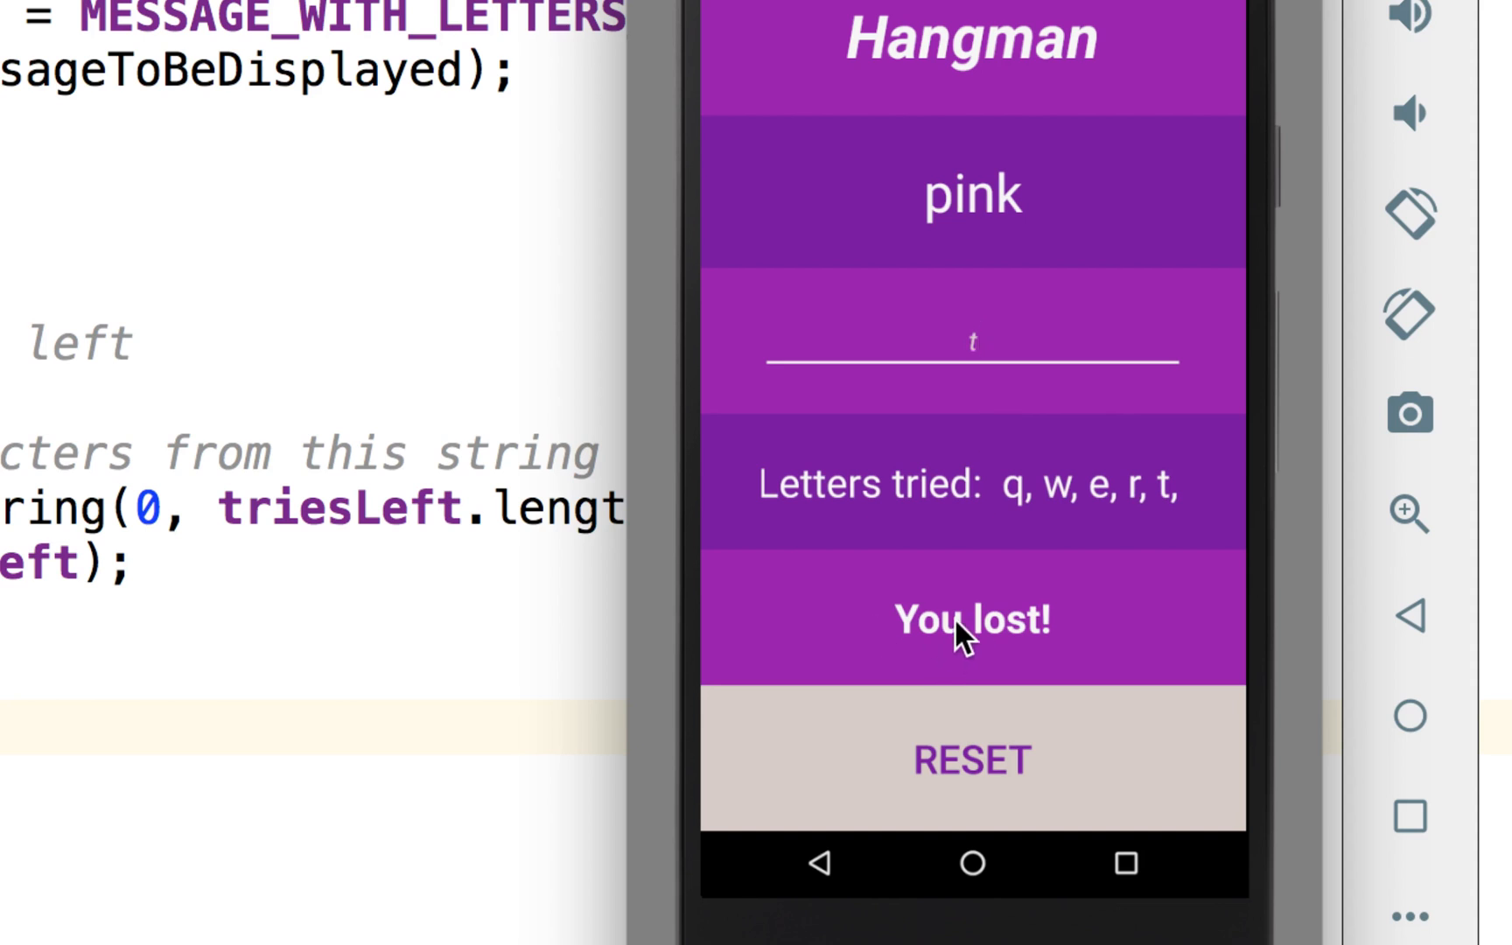
pyautogui.moveTo(943, 171)
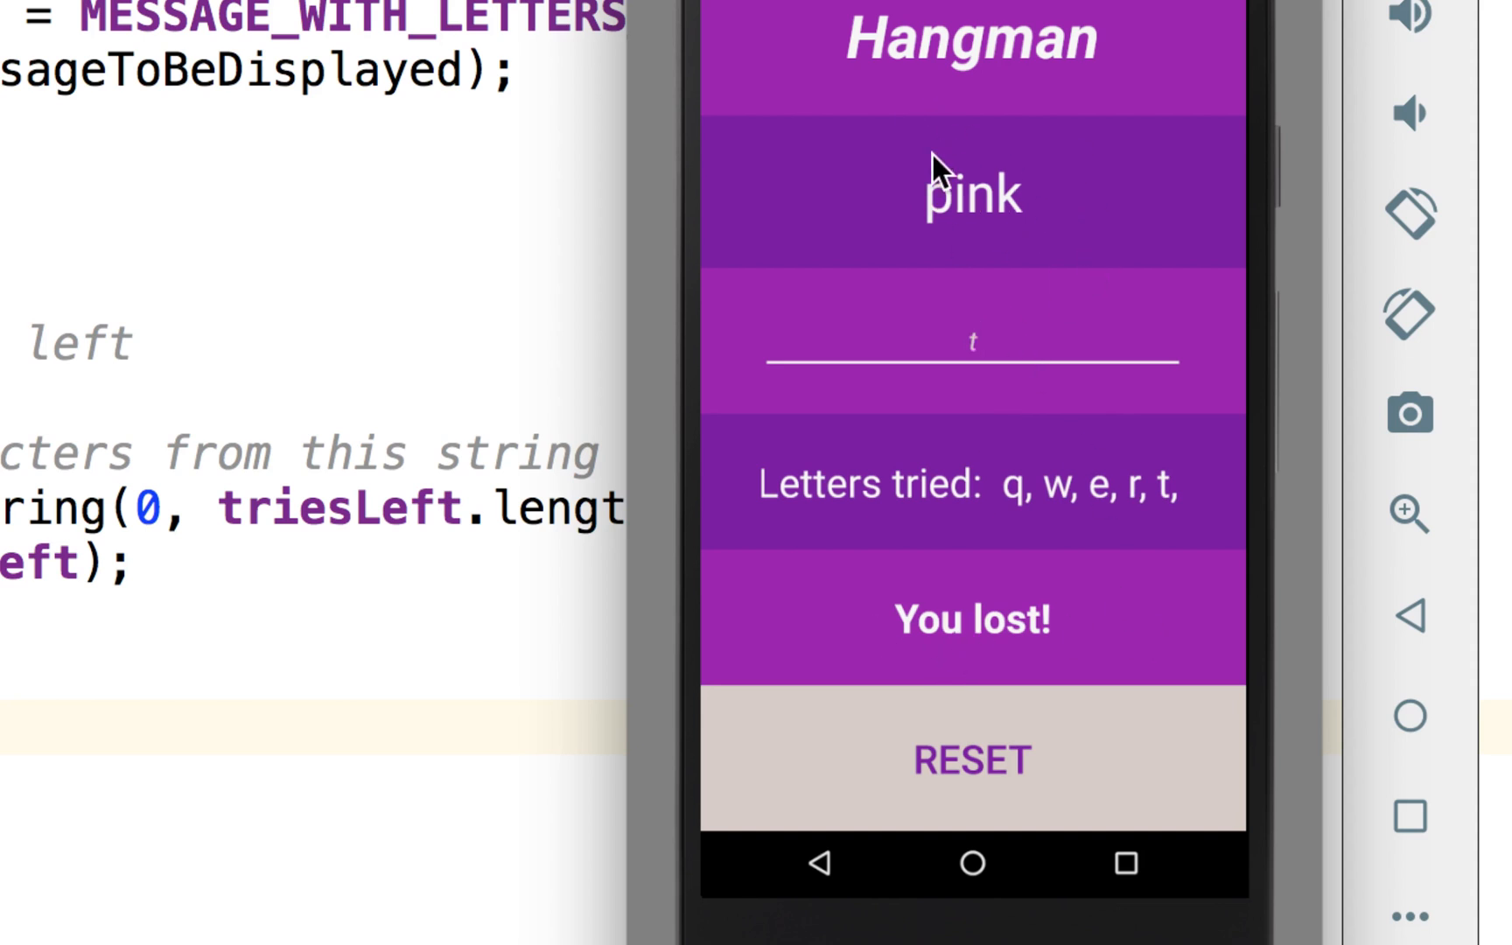
pyautogui.moveTo(1022, 271)
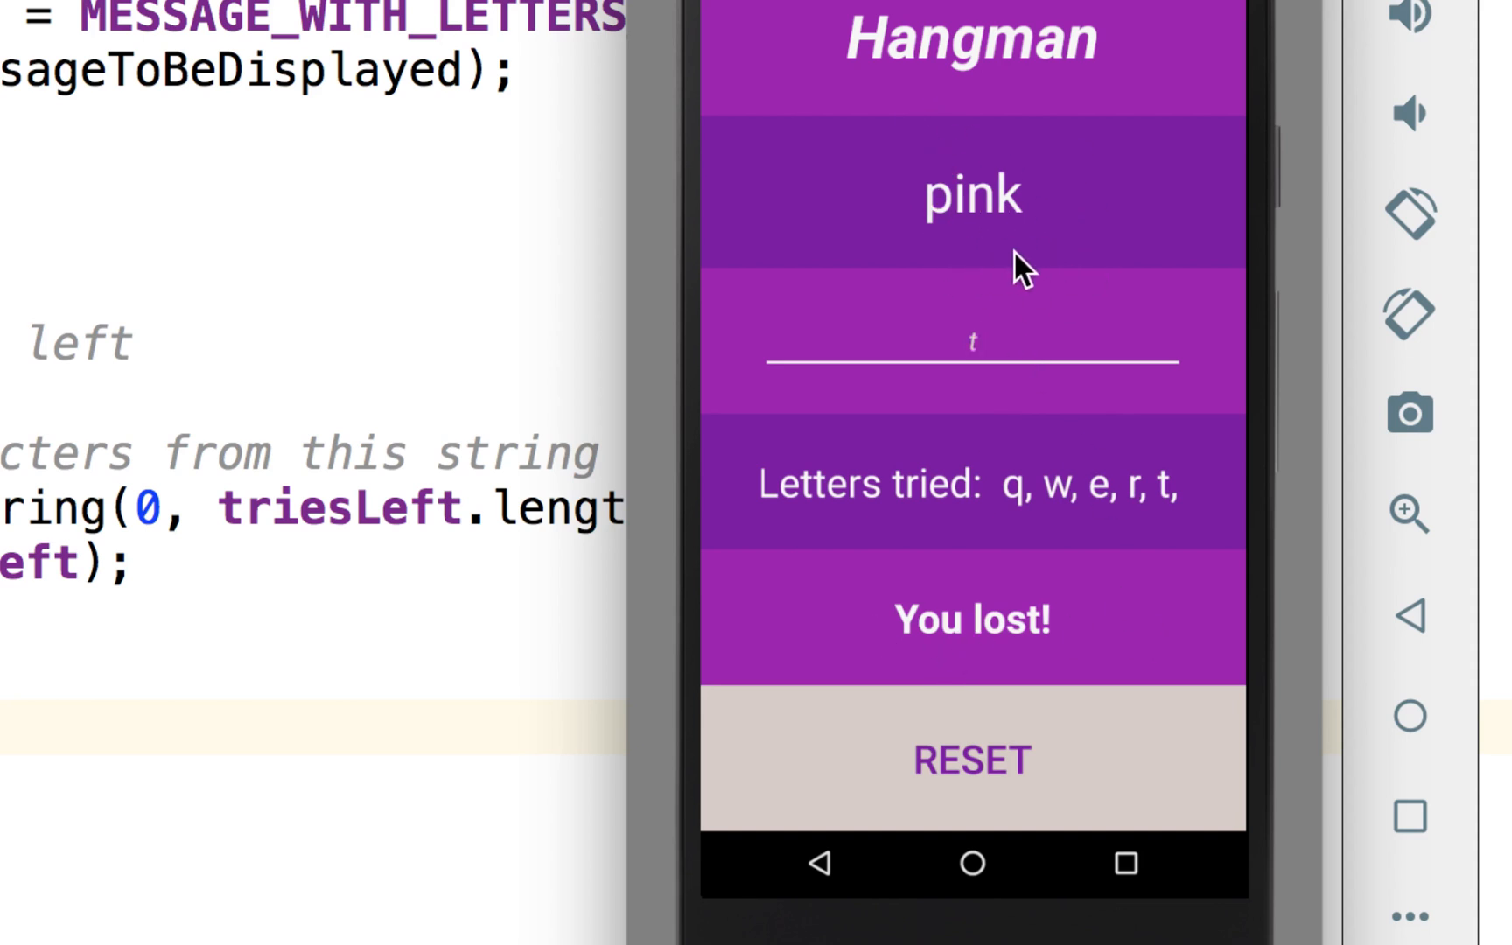
pyautogui.moveTo(1088, 750)
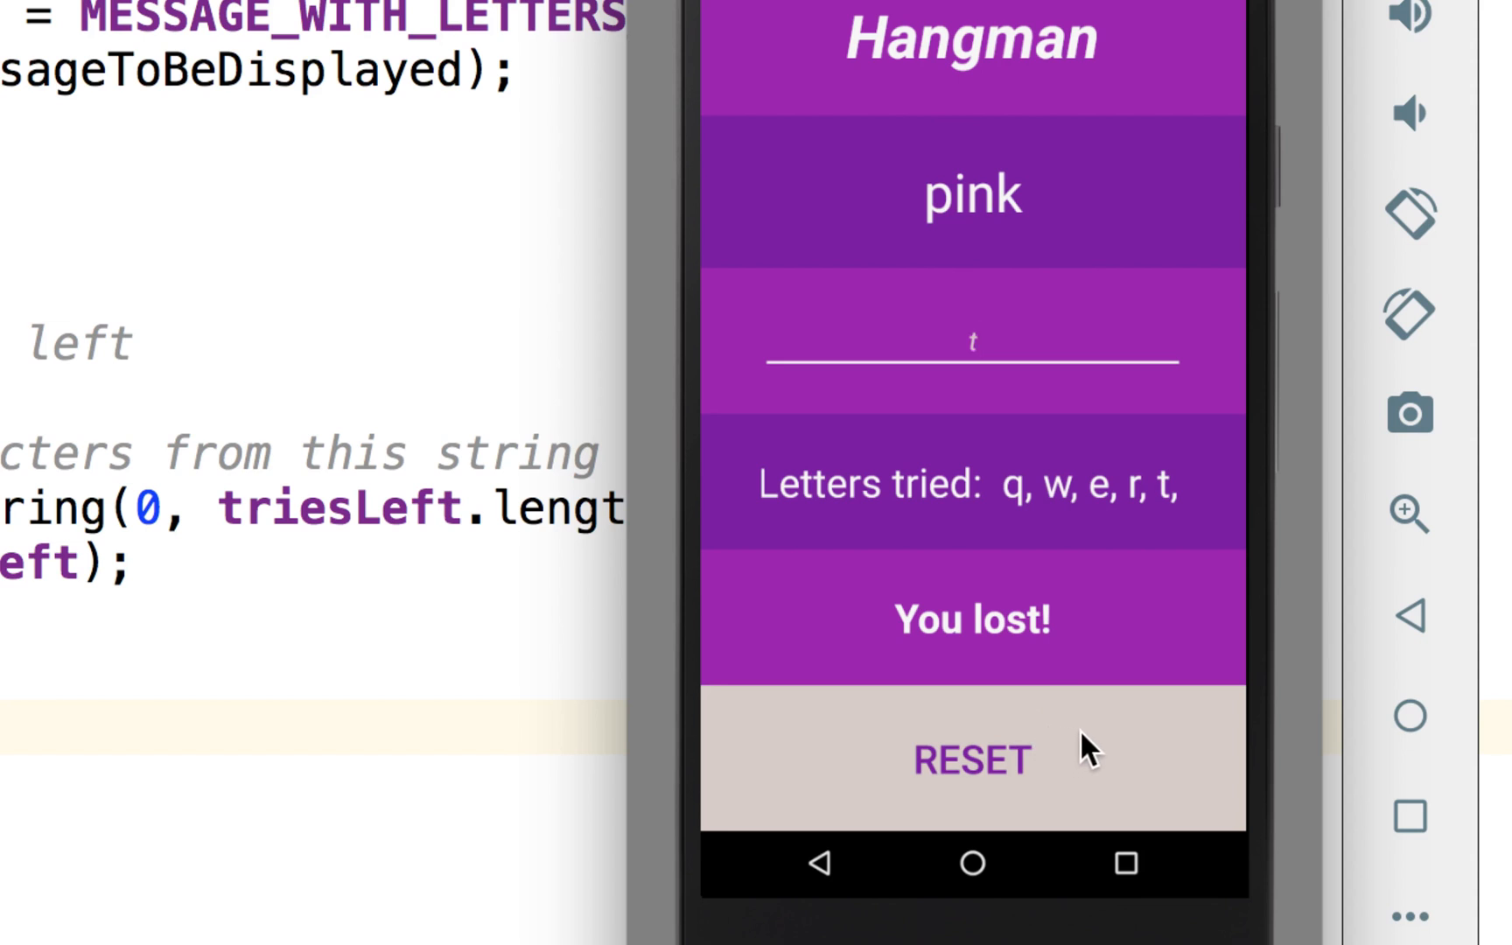
pyautogui.click(971, 760)
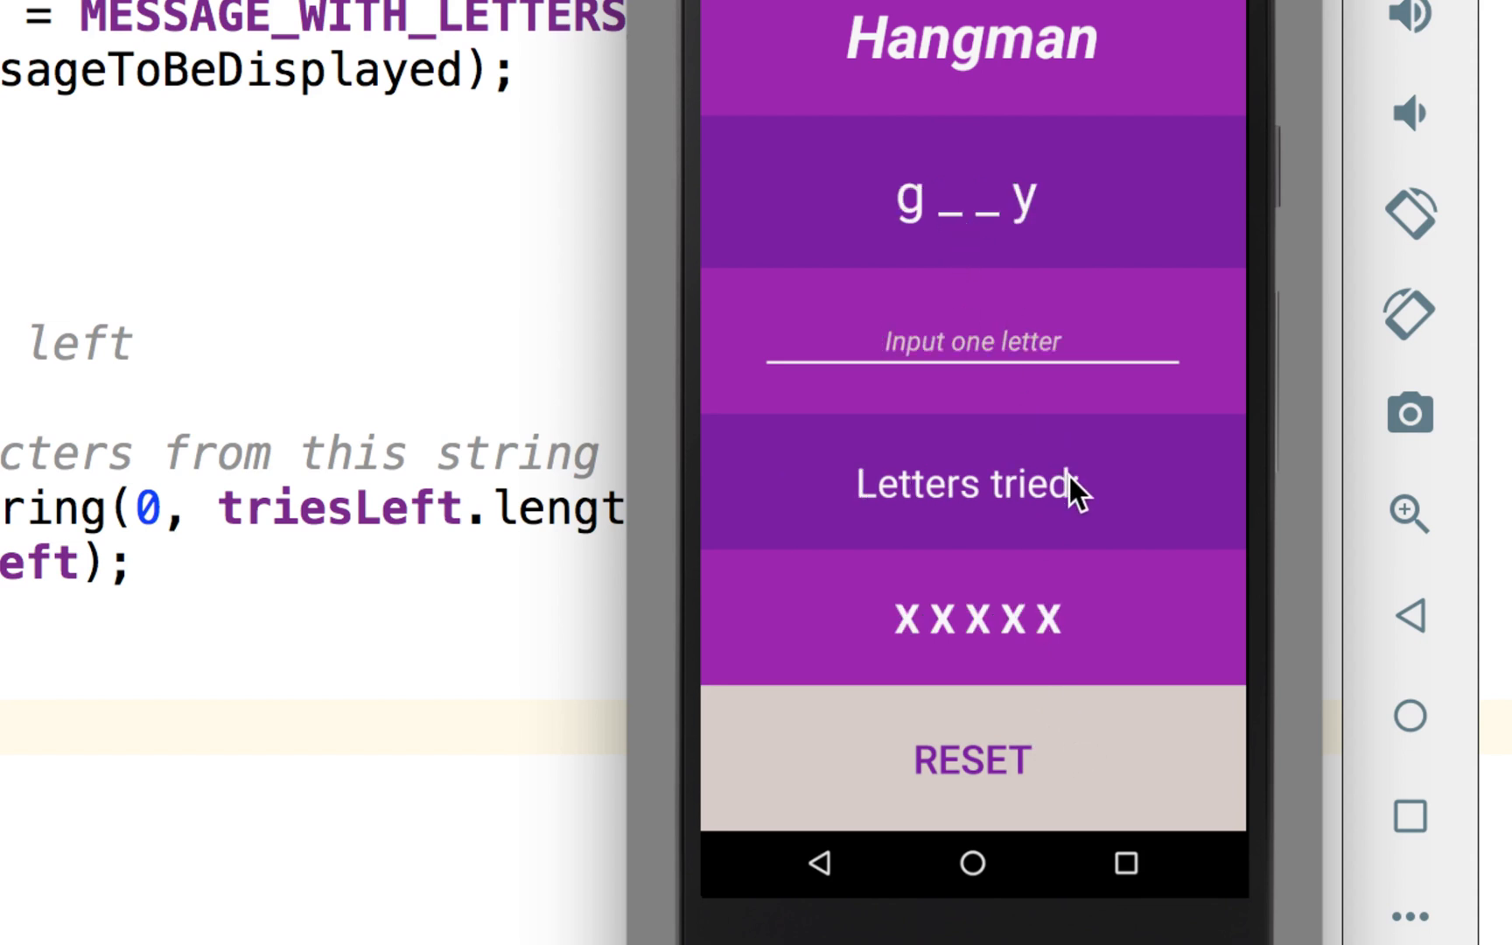